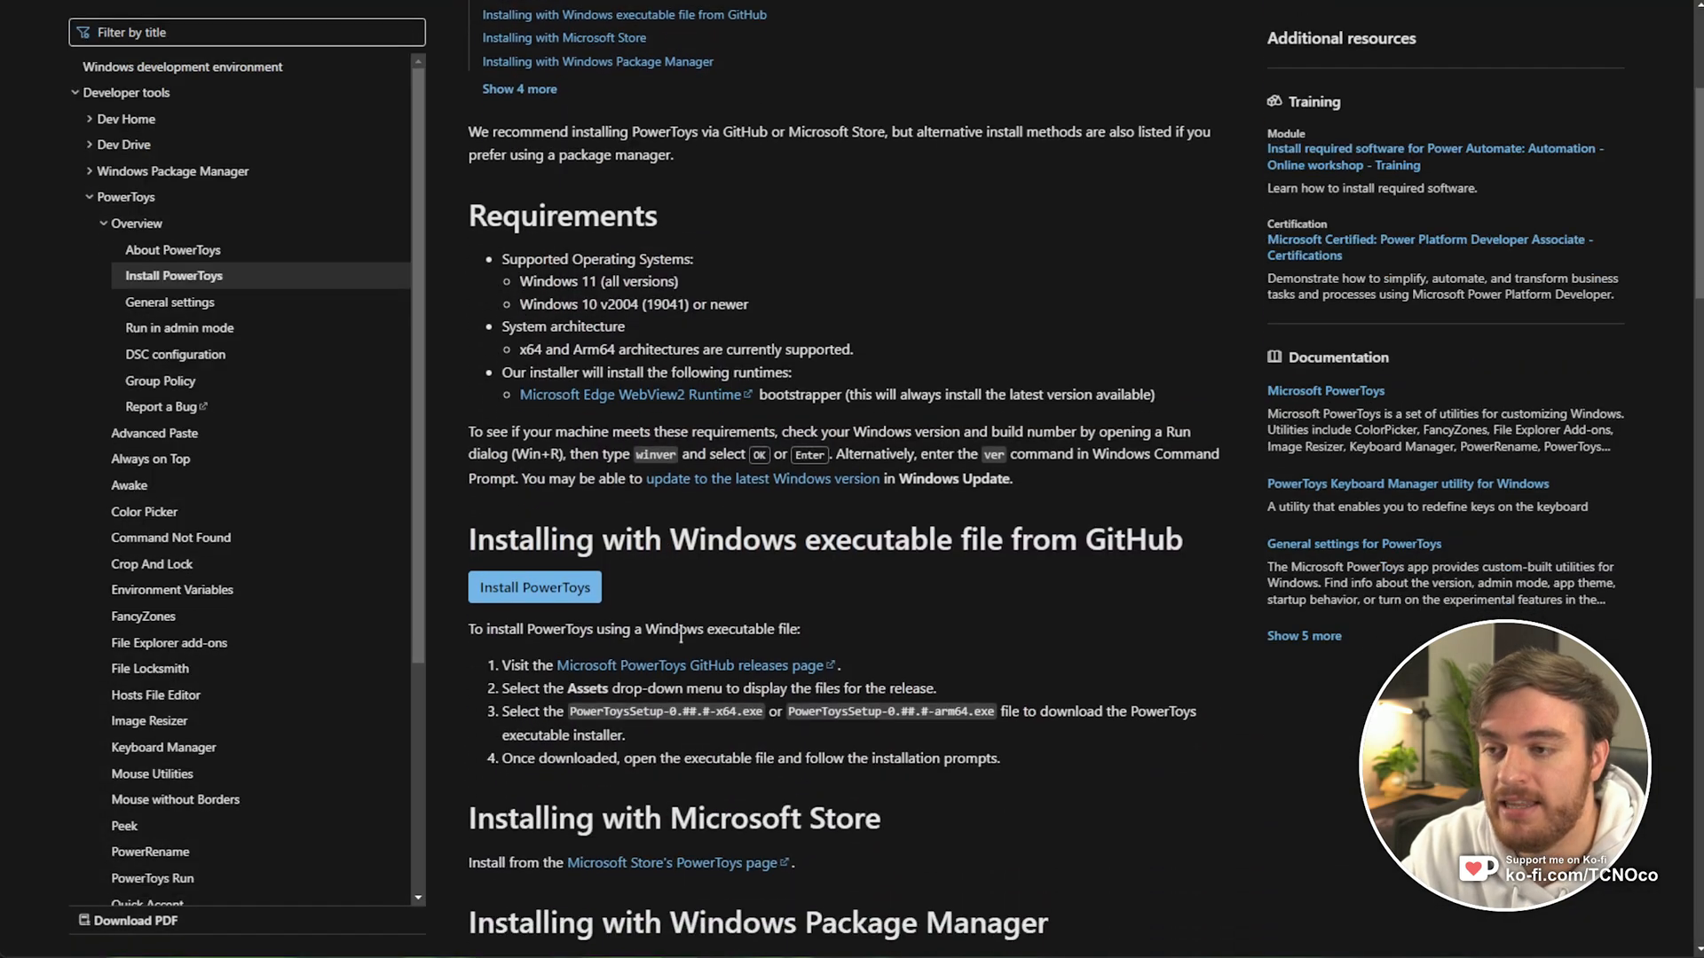
Visit the PowerToys GitHub releases page, then briefly check the FancyZones editor and measuring tool
scroll(down, 3)
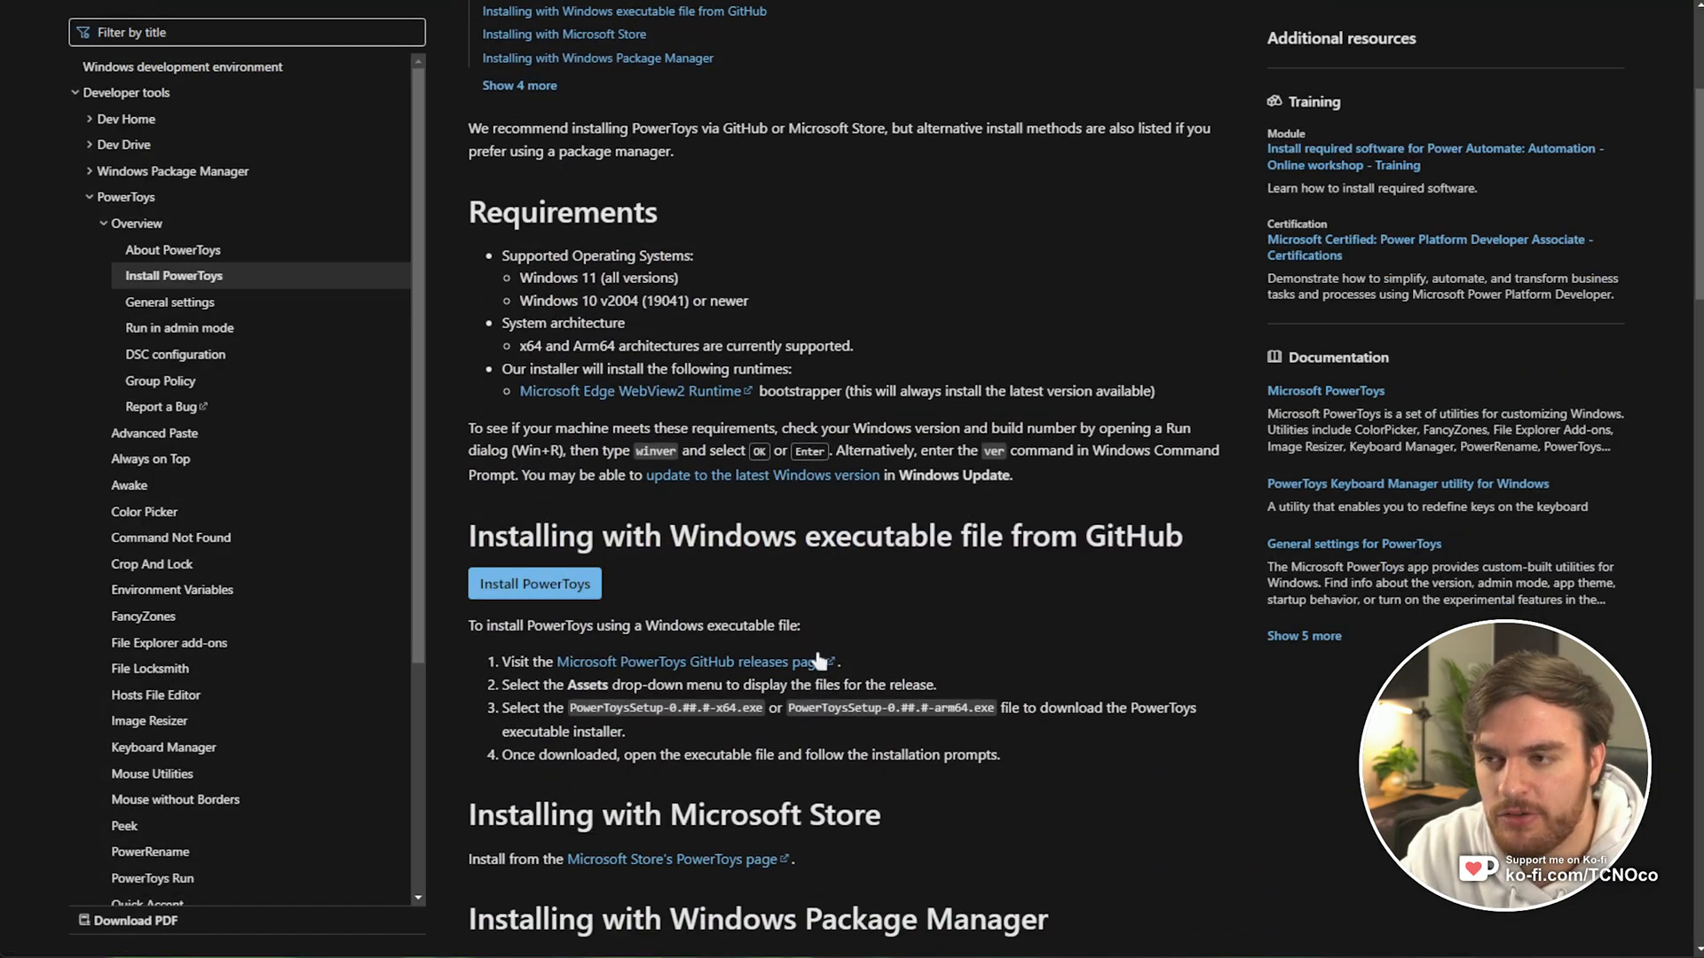
click(691, 662)
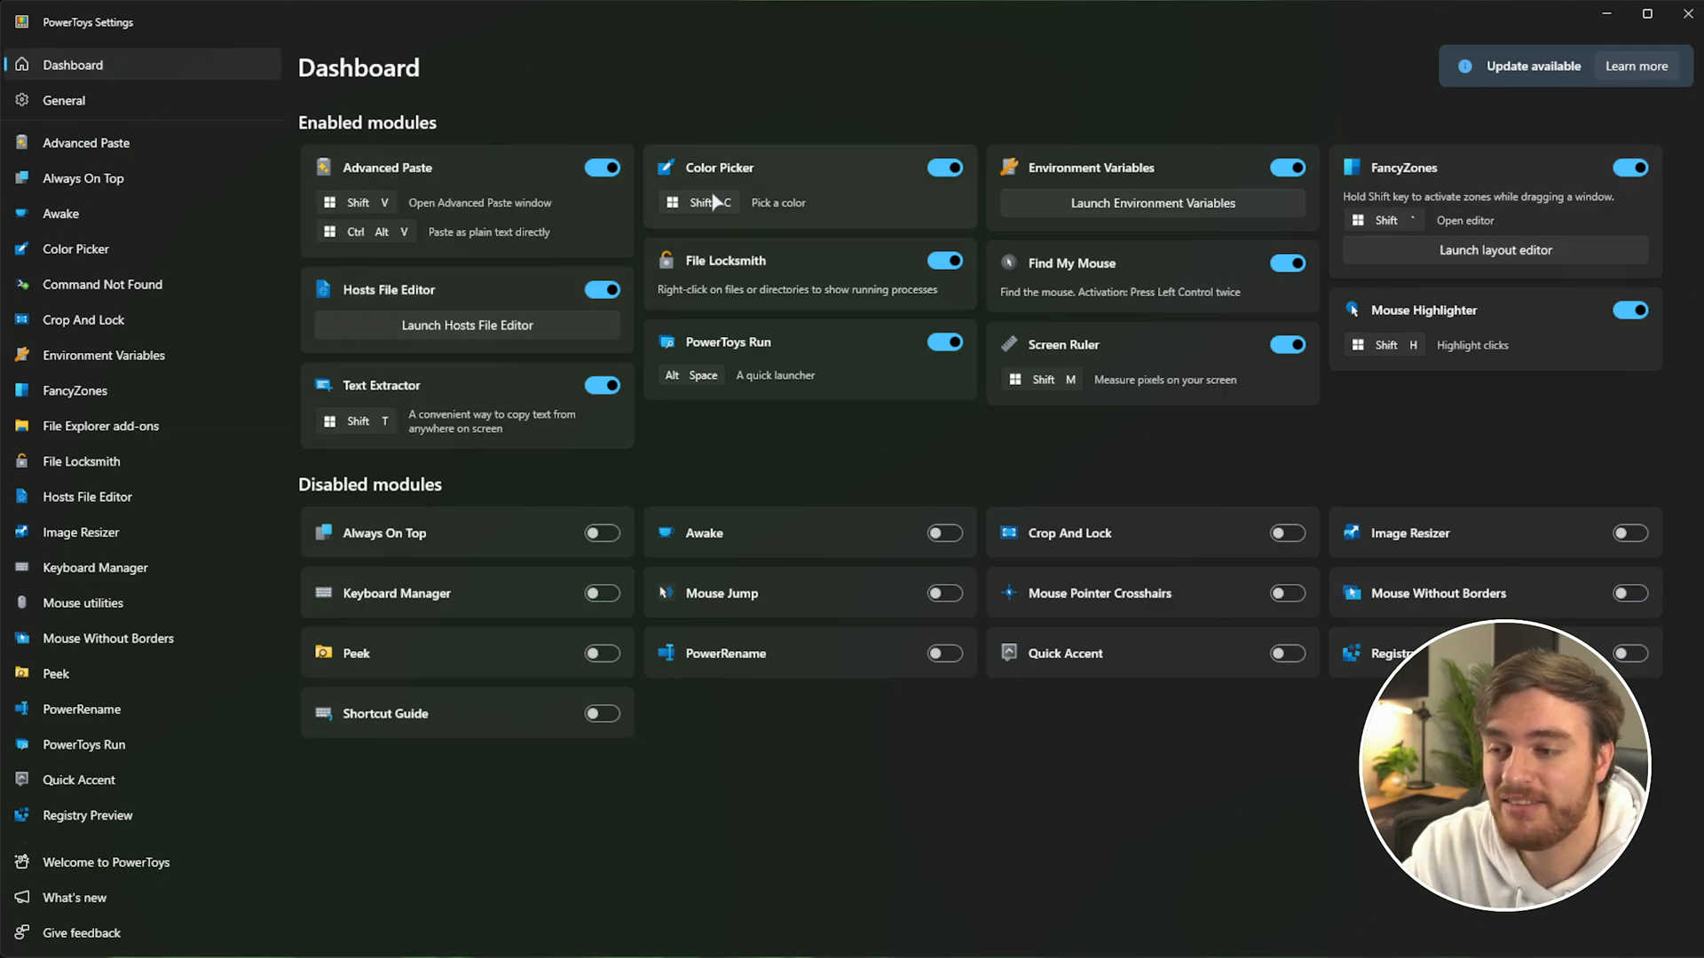
mouse_move(1280, 110)
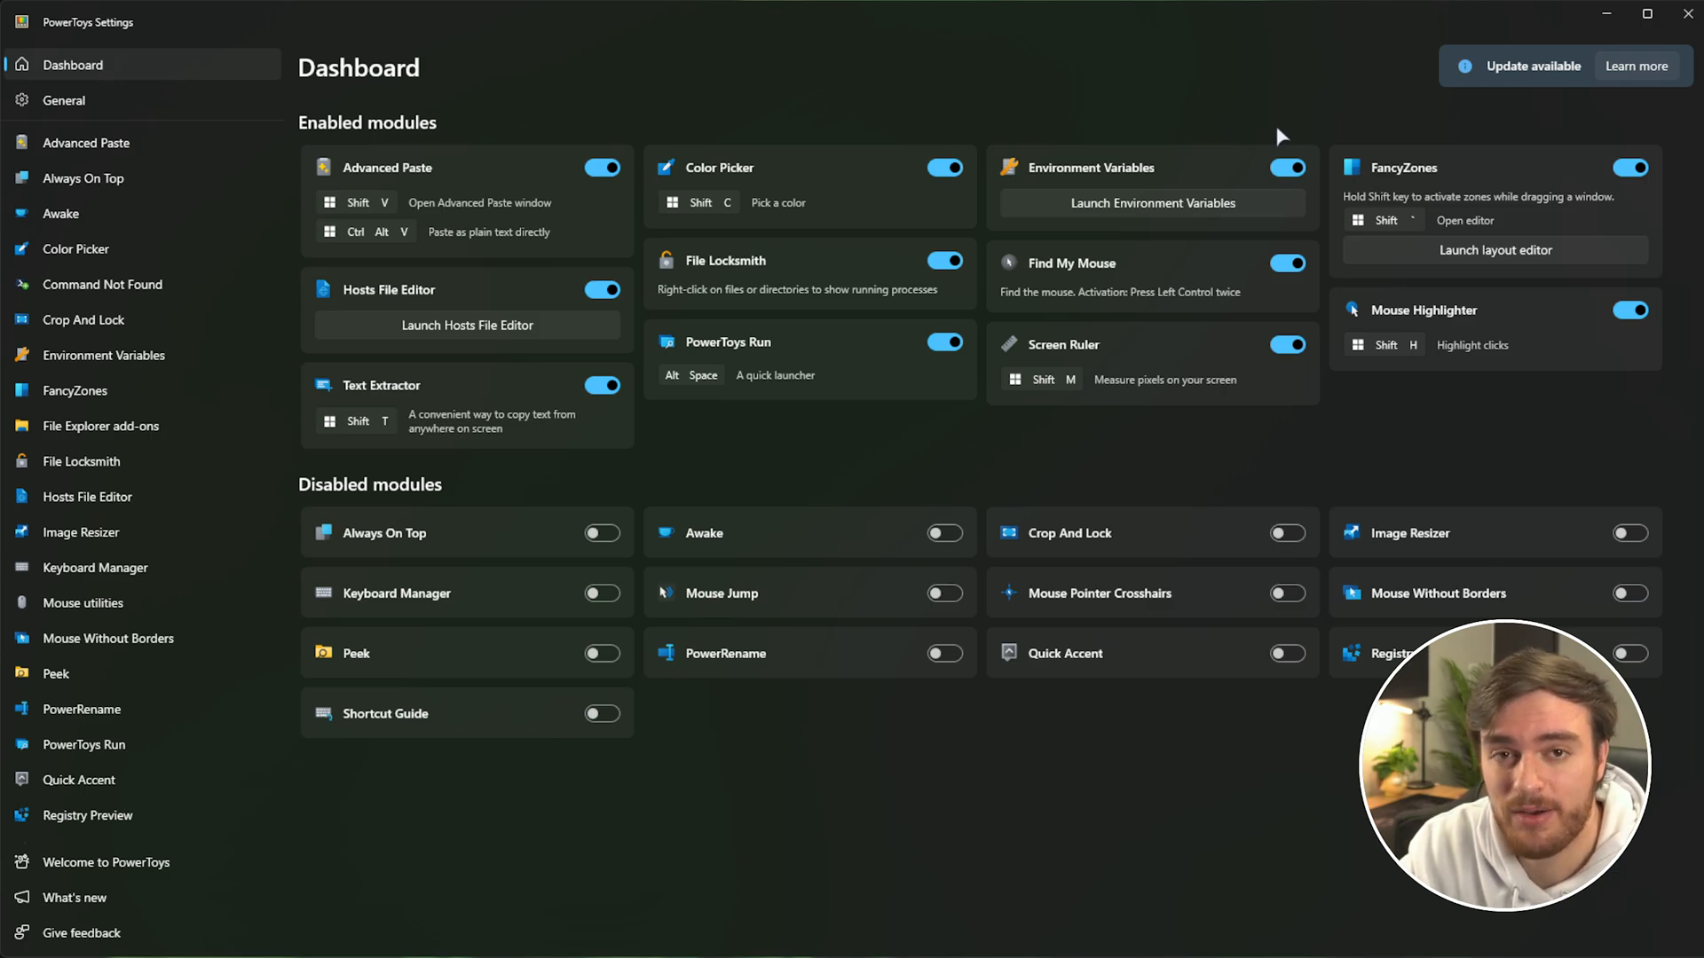
mouse_move(1276, 133)
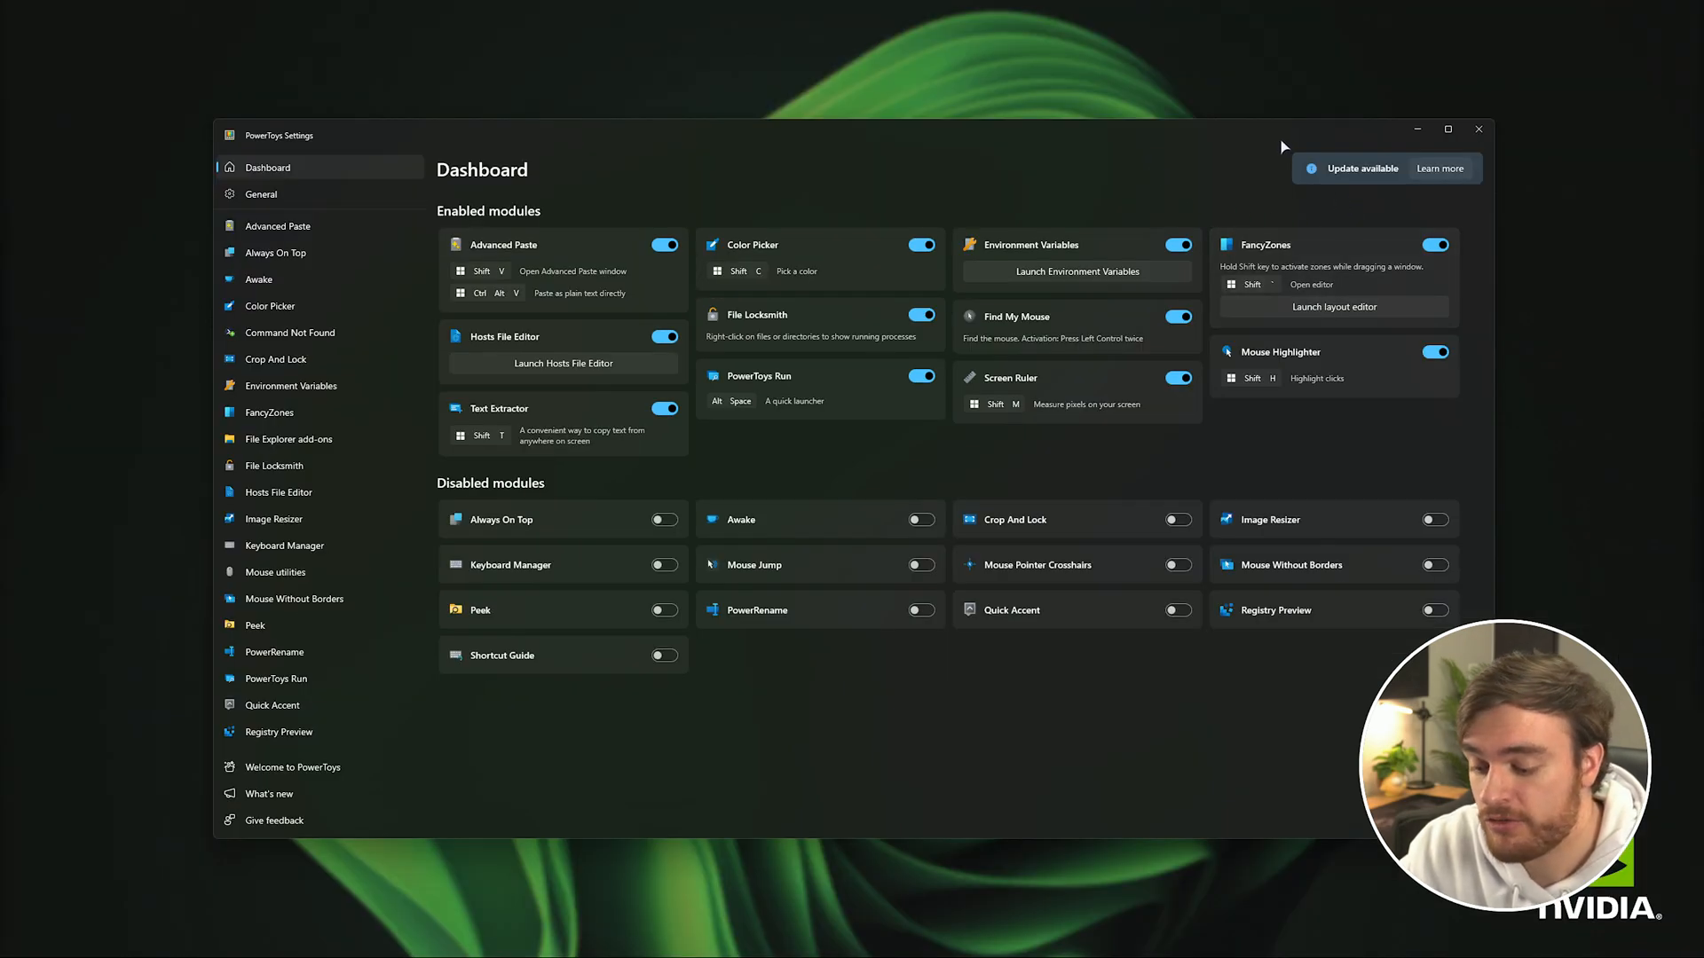
click(1332, 307)
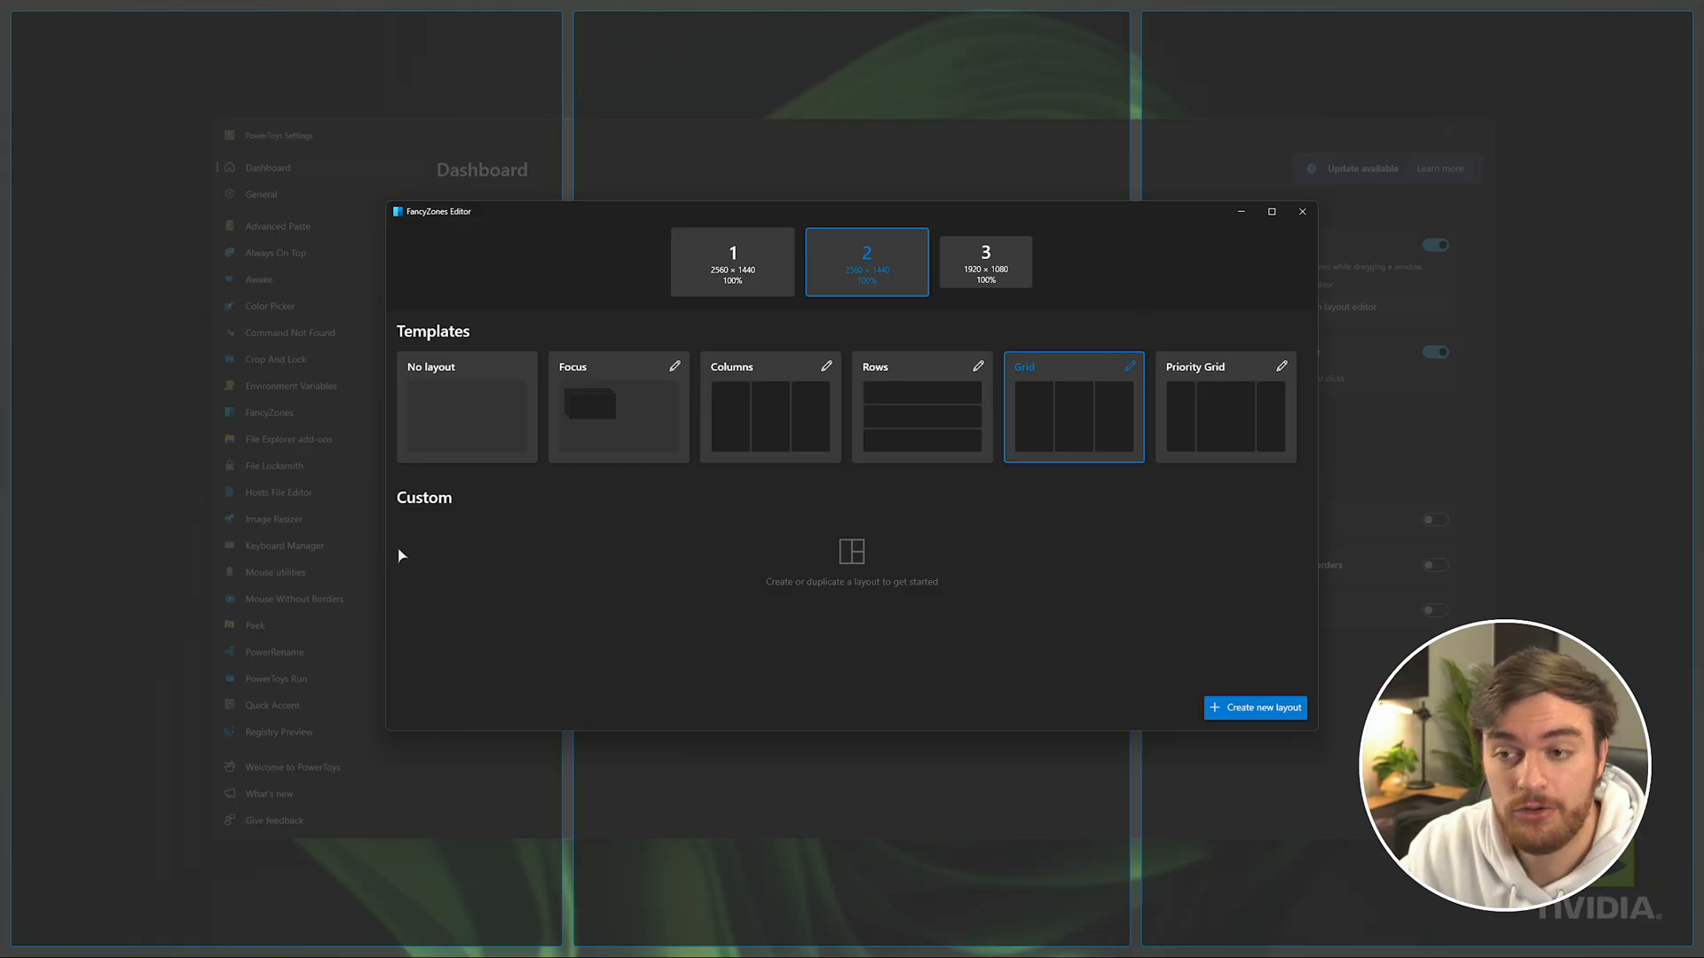
click(1301, 211)
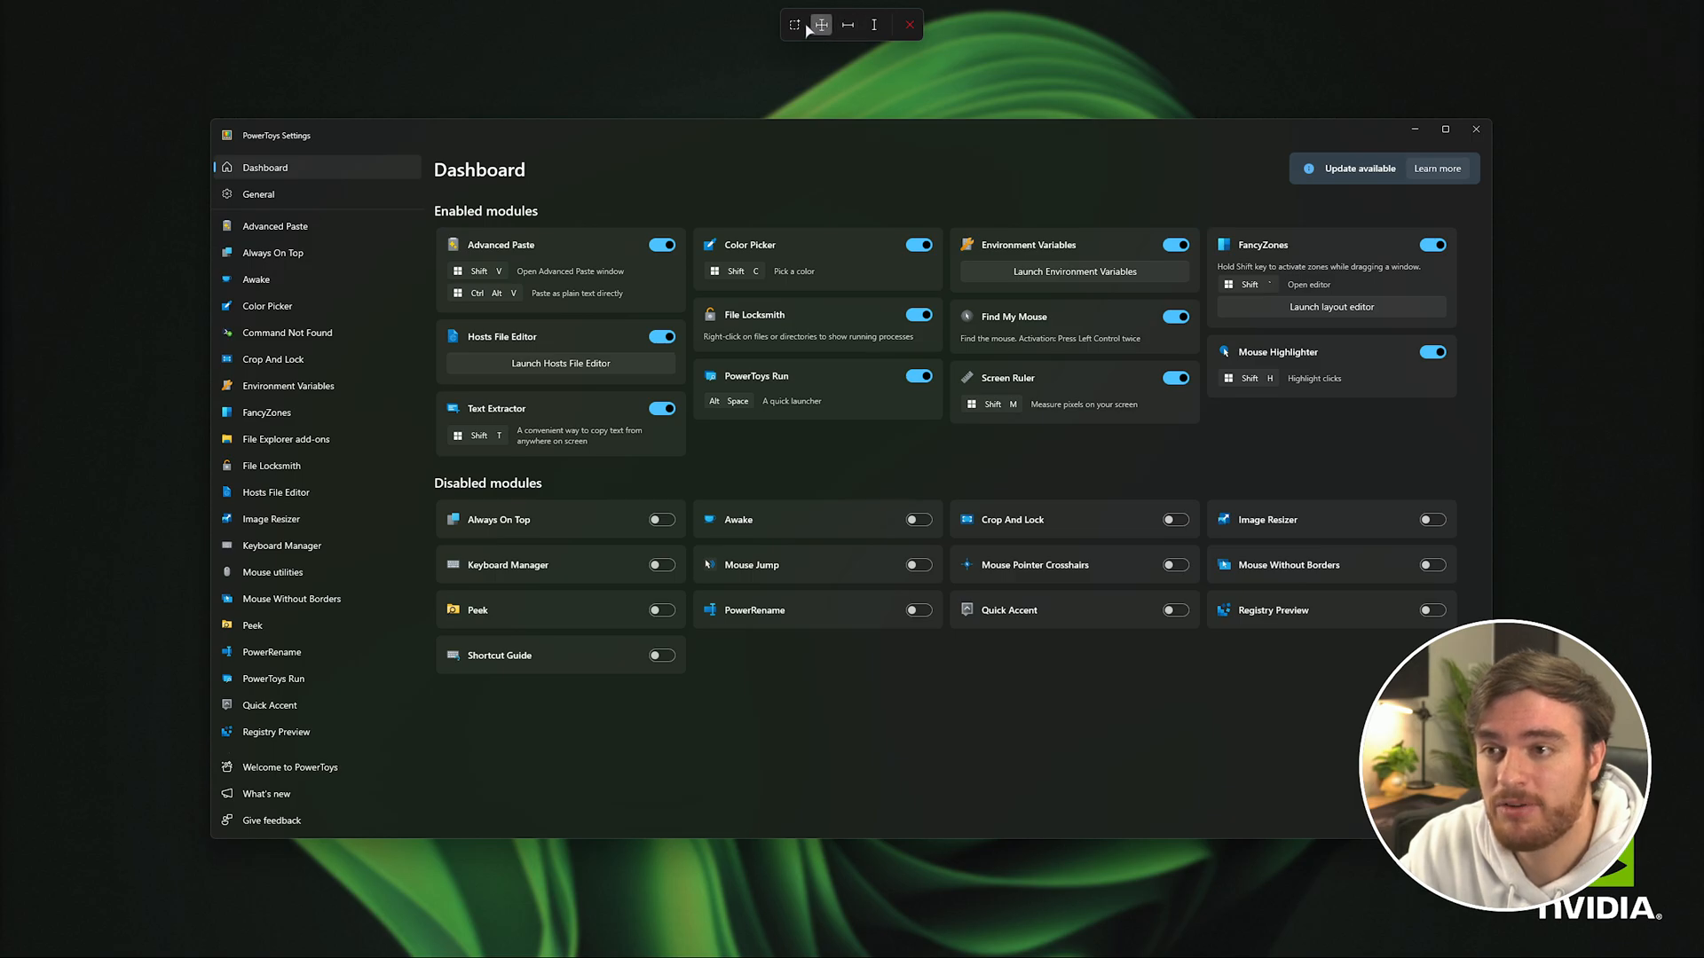
click(848, 23)
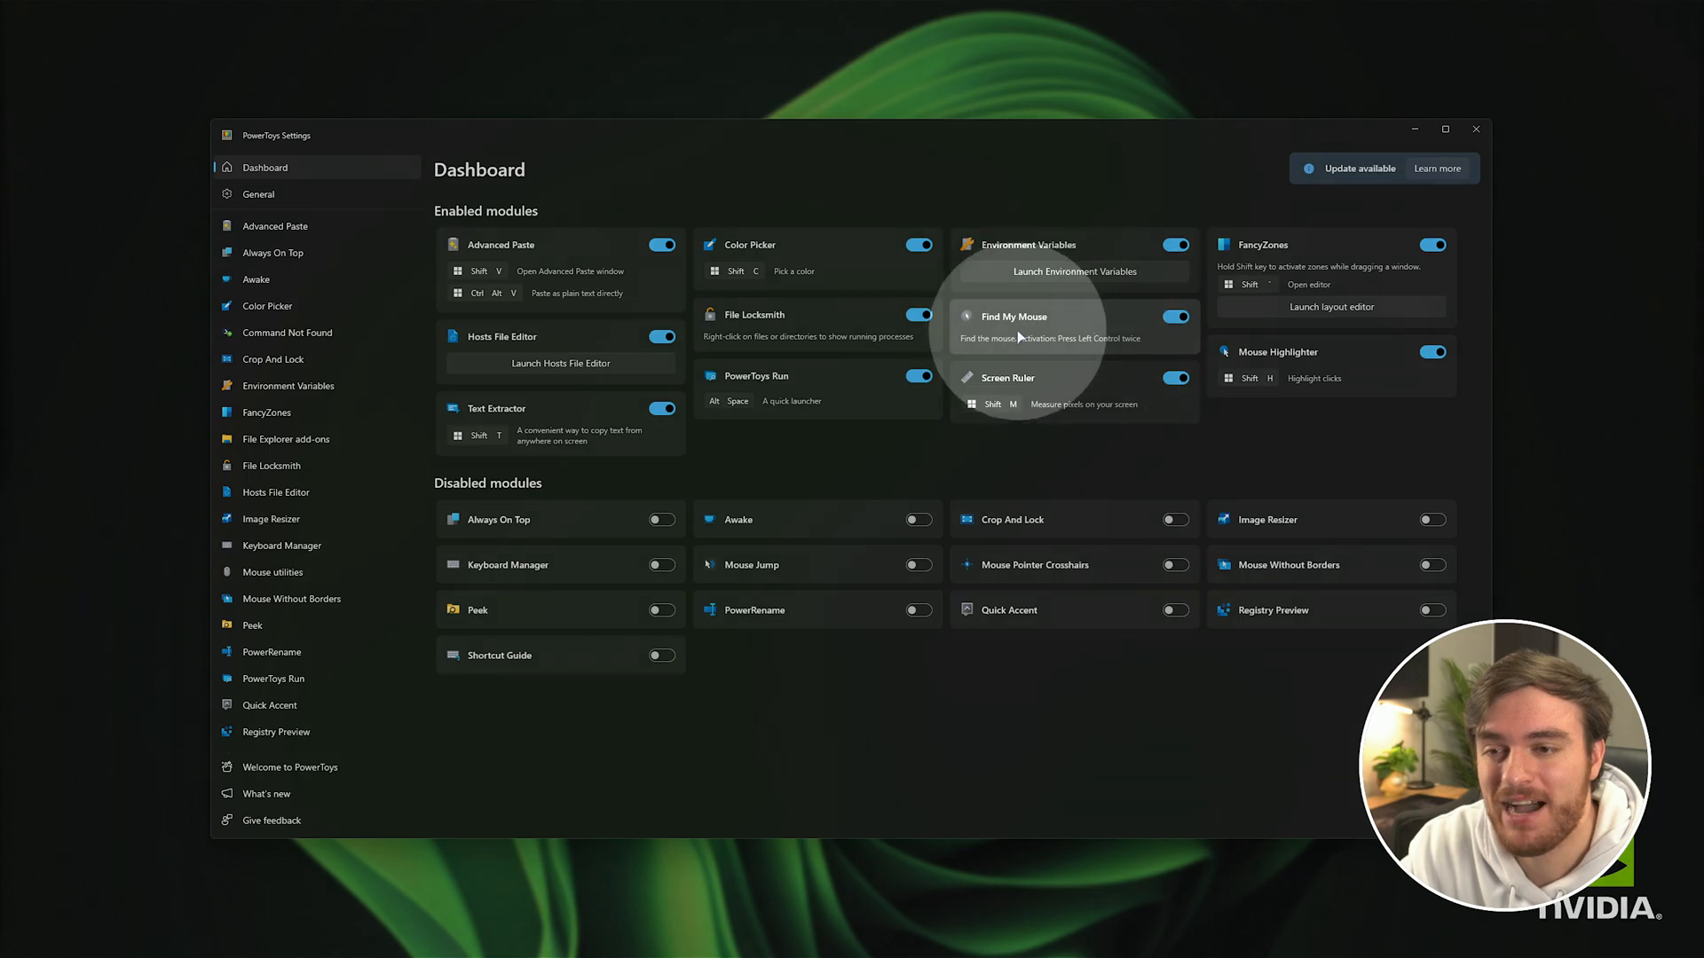
Set Find My Mouse's activation method to Shake mouse
click(274, 572)
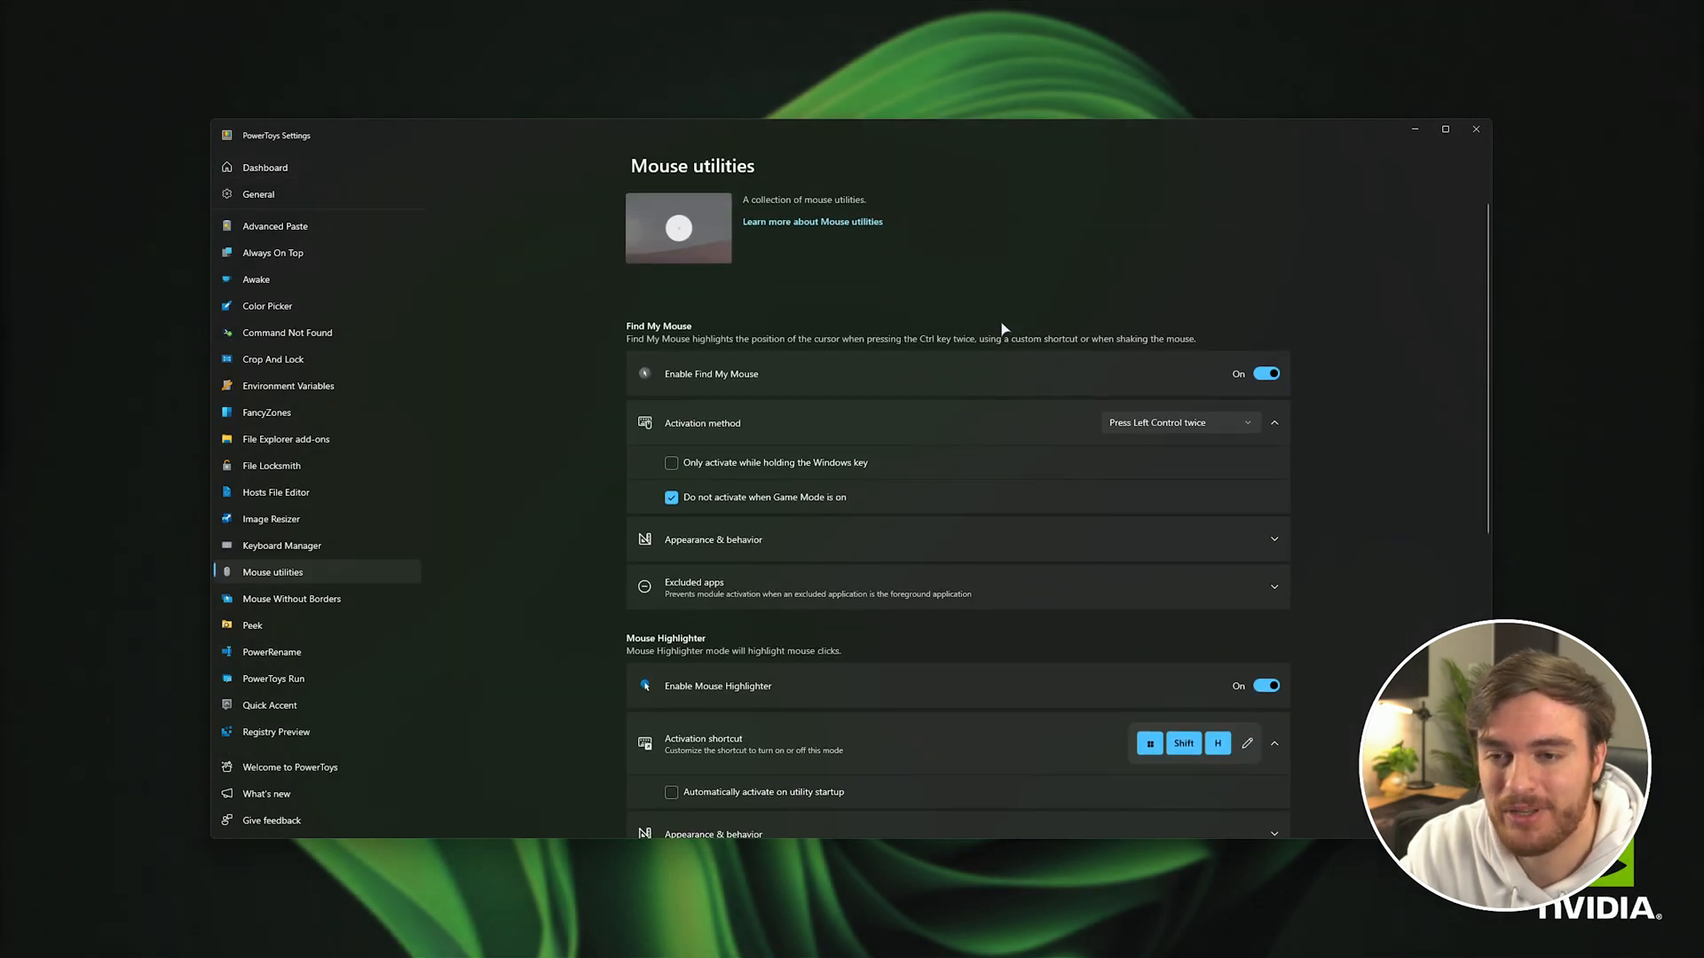
mouse_move(842, 391)
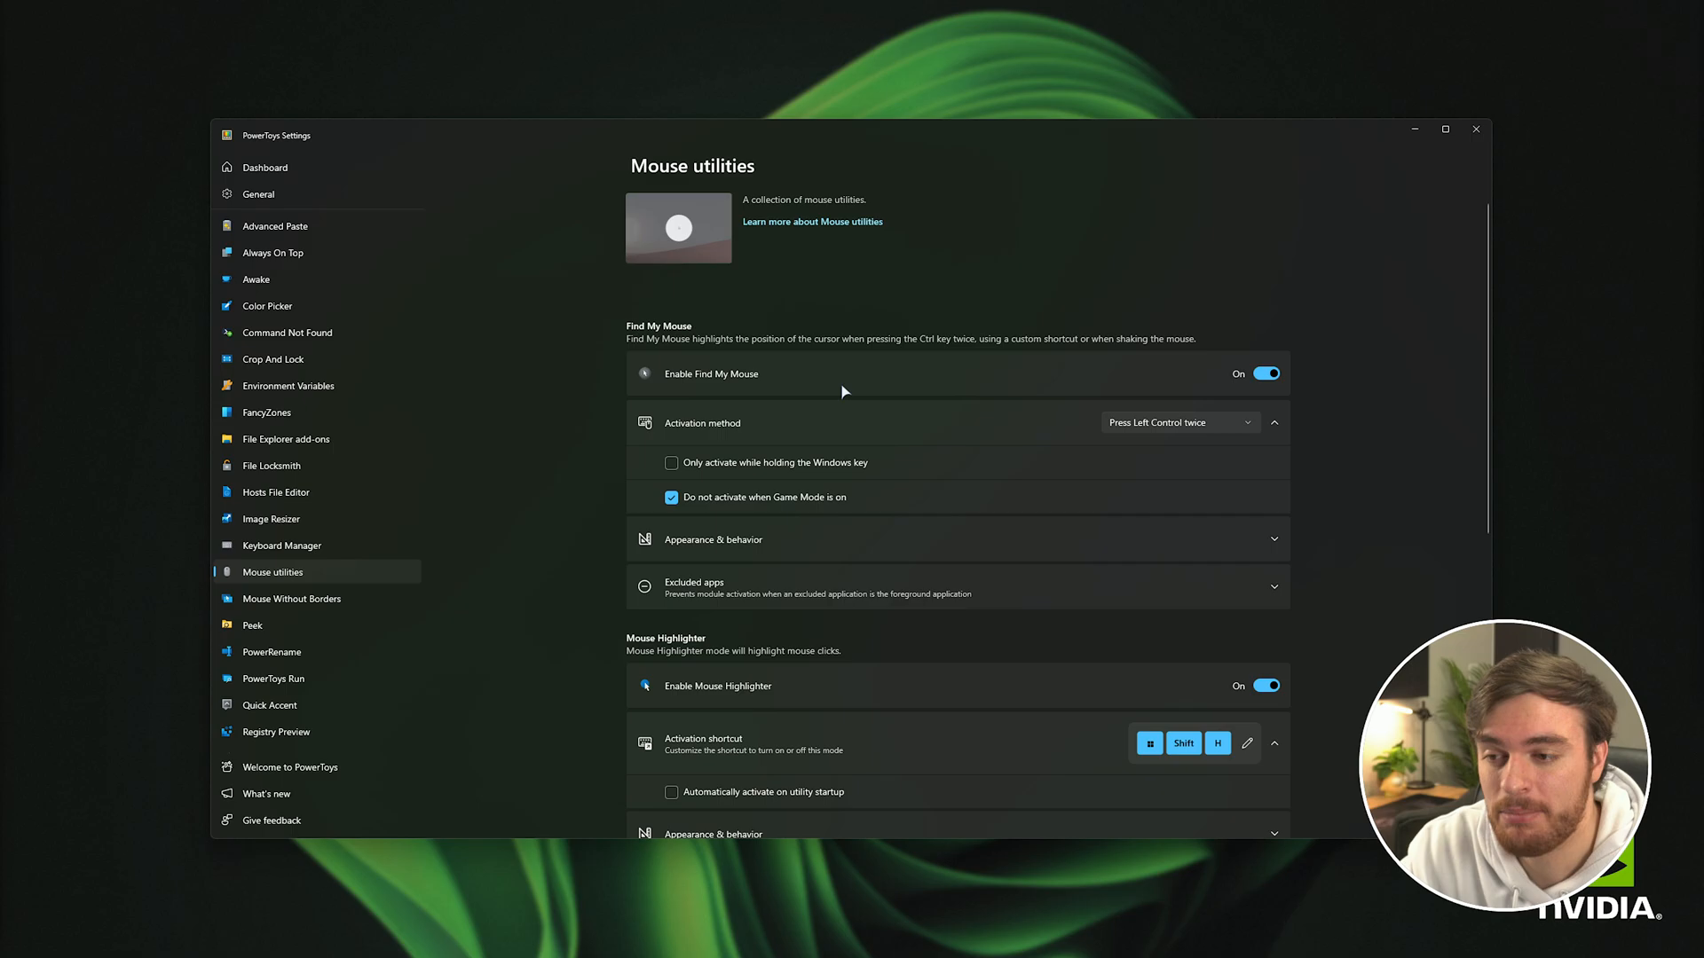
mouse_move(893, 368)
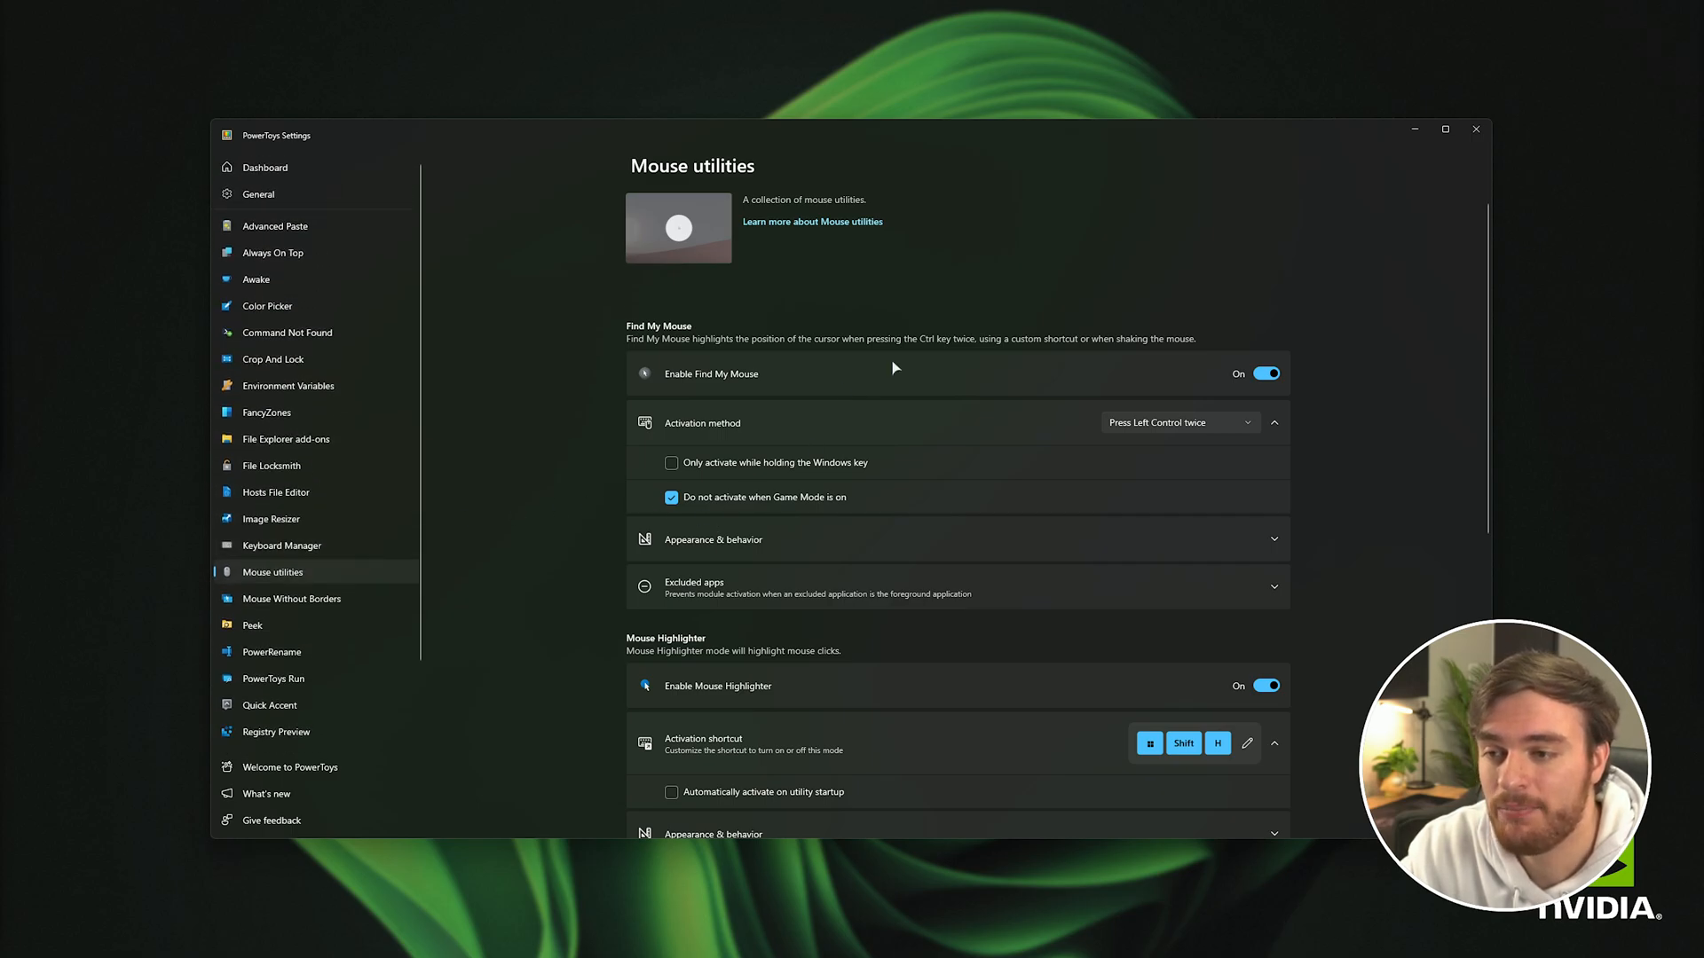
mouse_move(1233, 388)
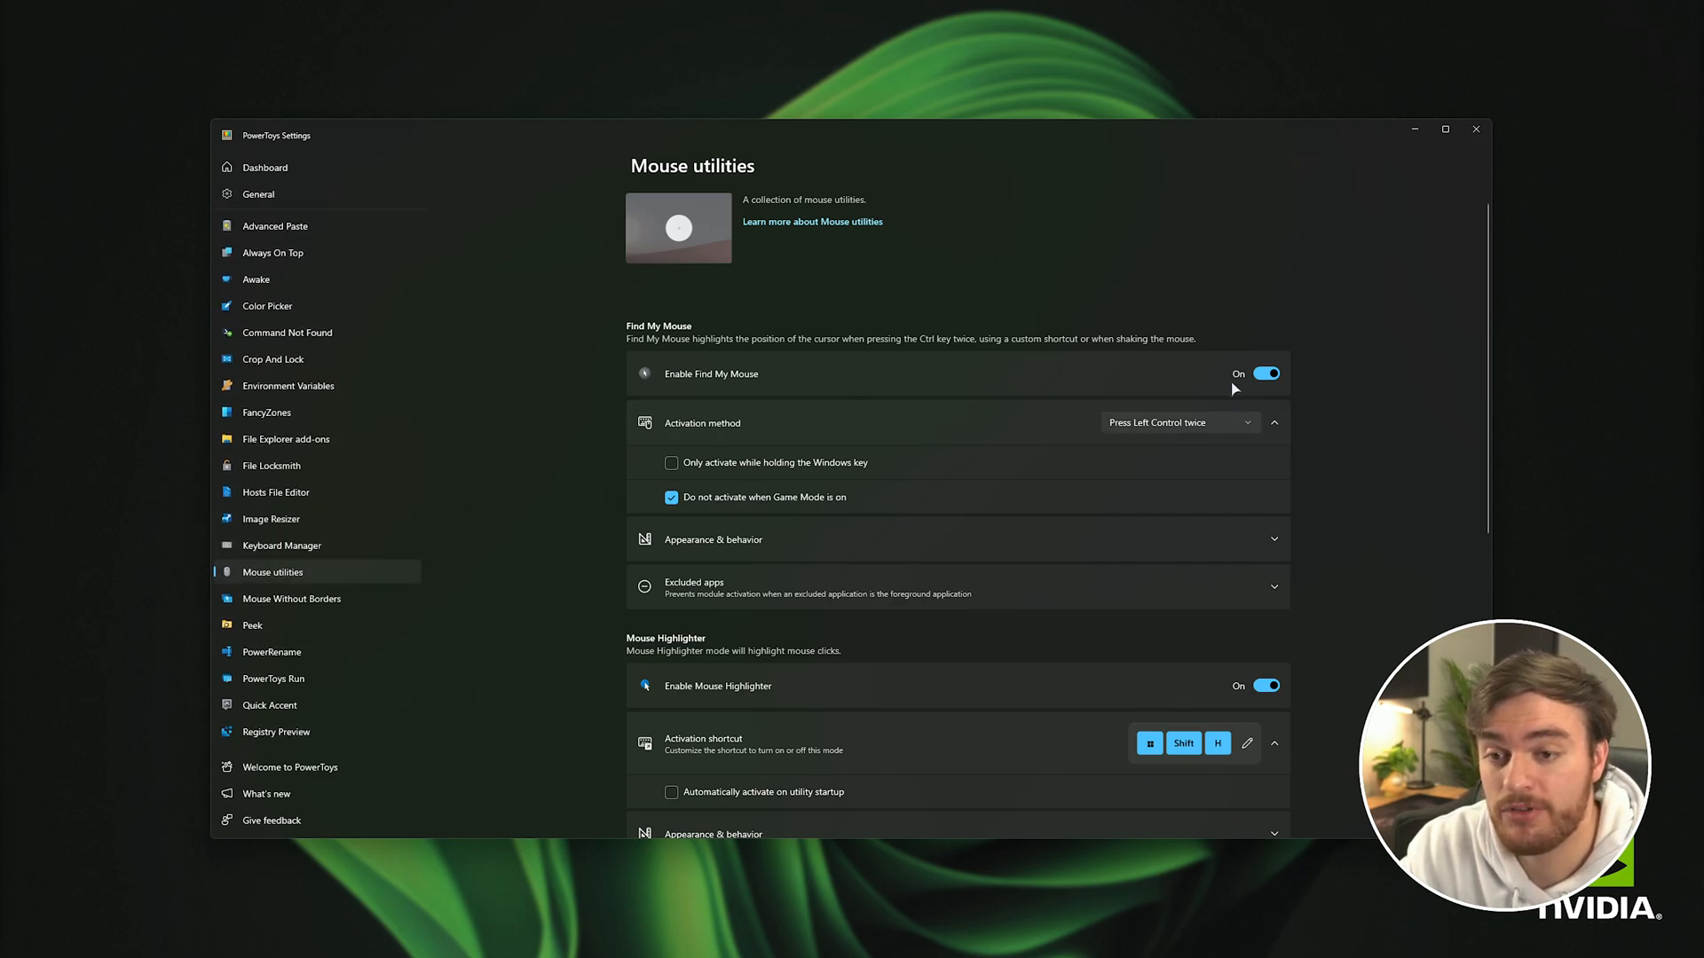
click(1178, 423)
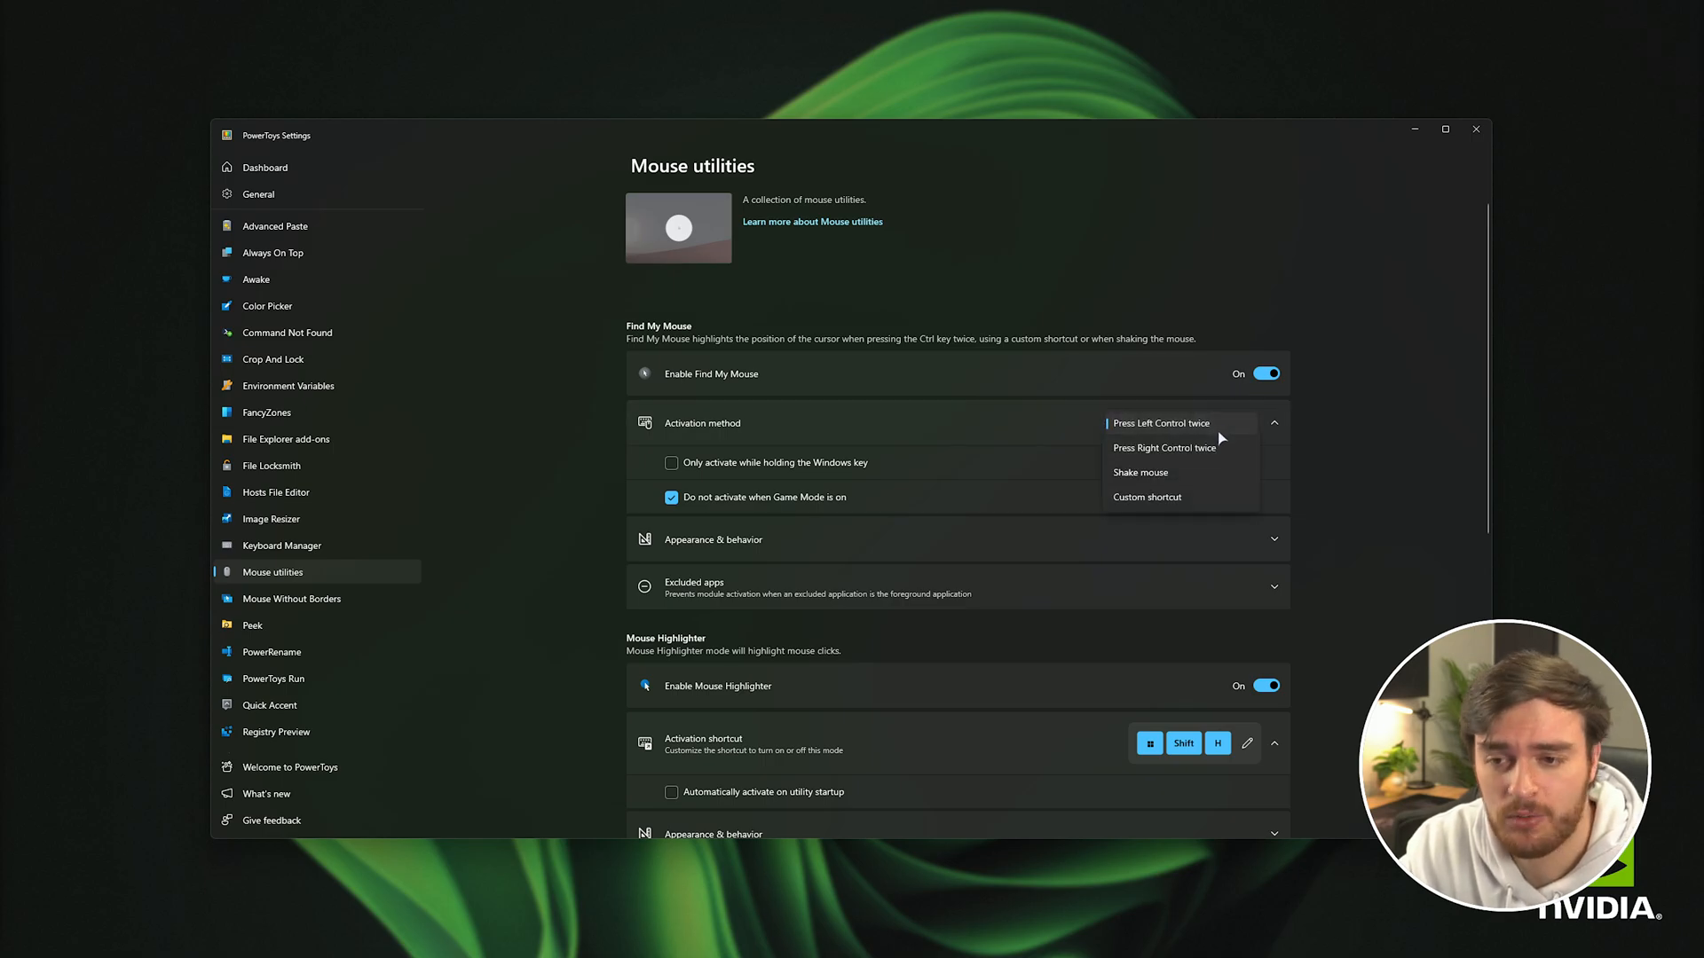
mouse_move(1181, 473)
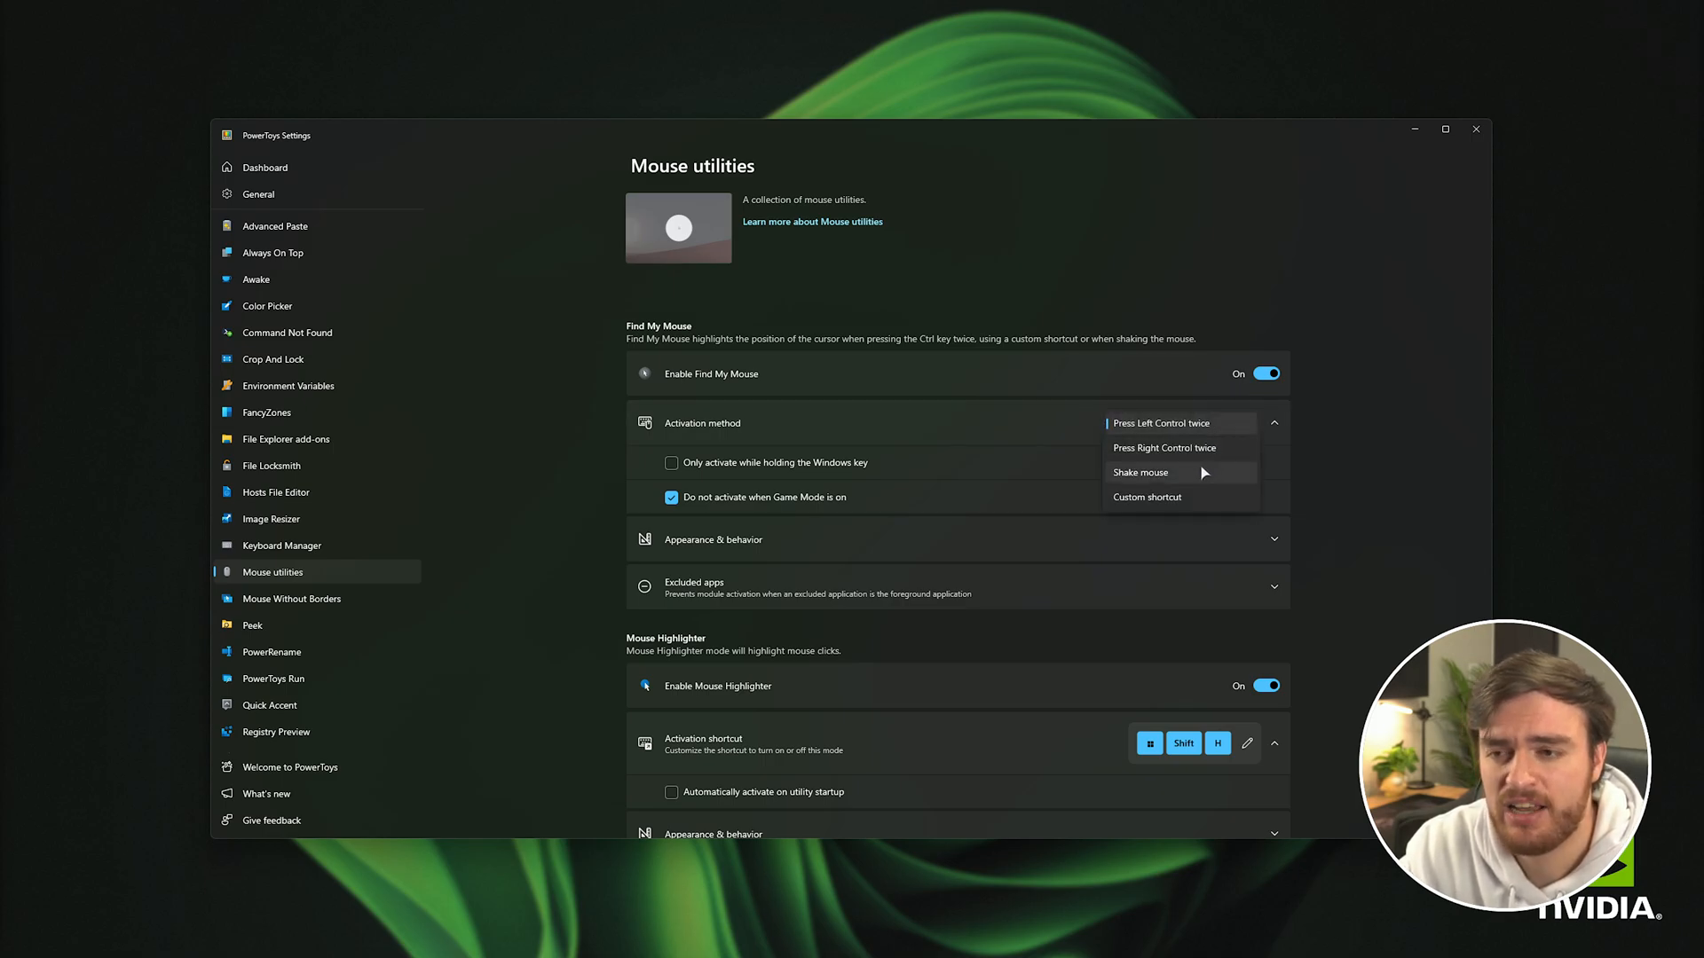
click(1140, 472)
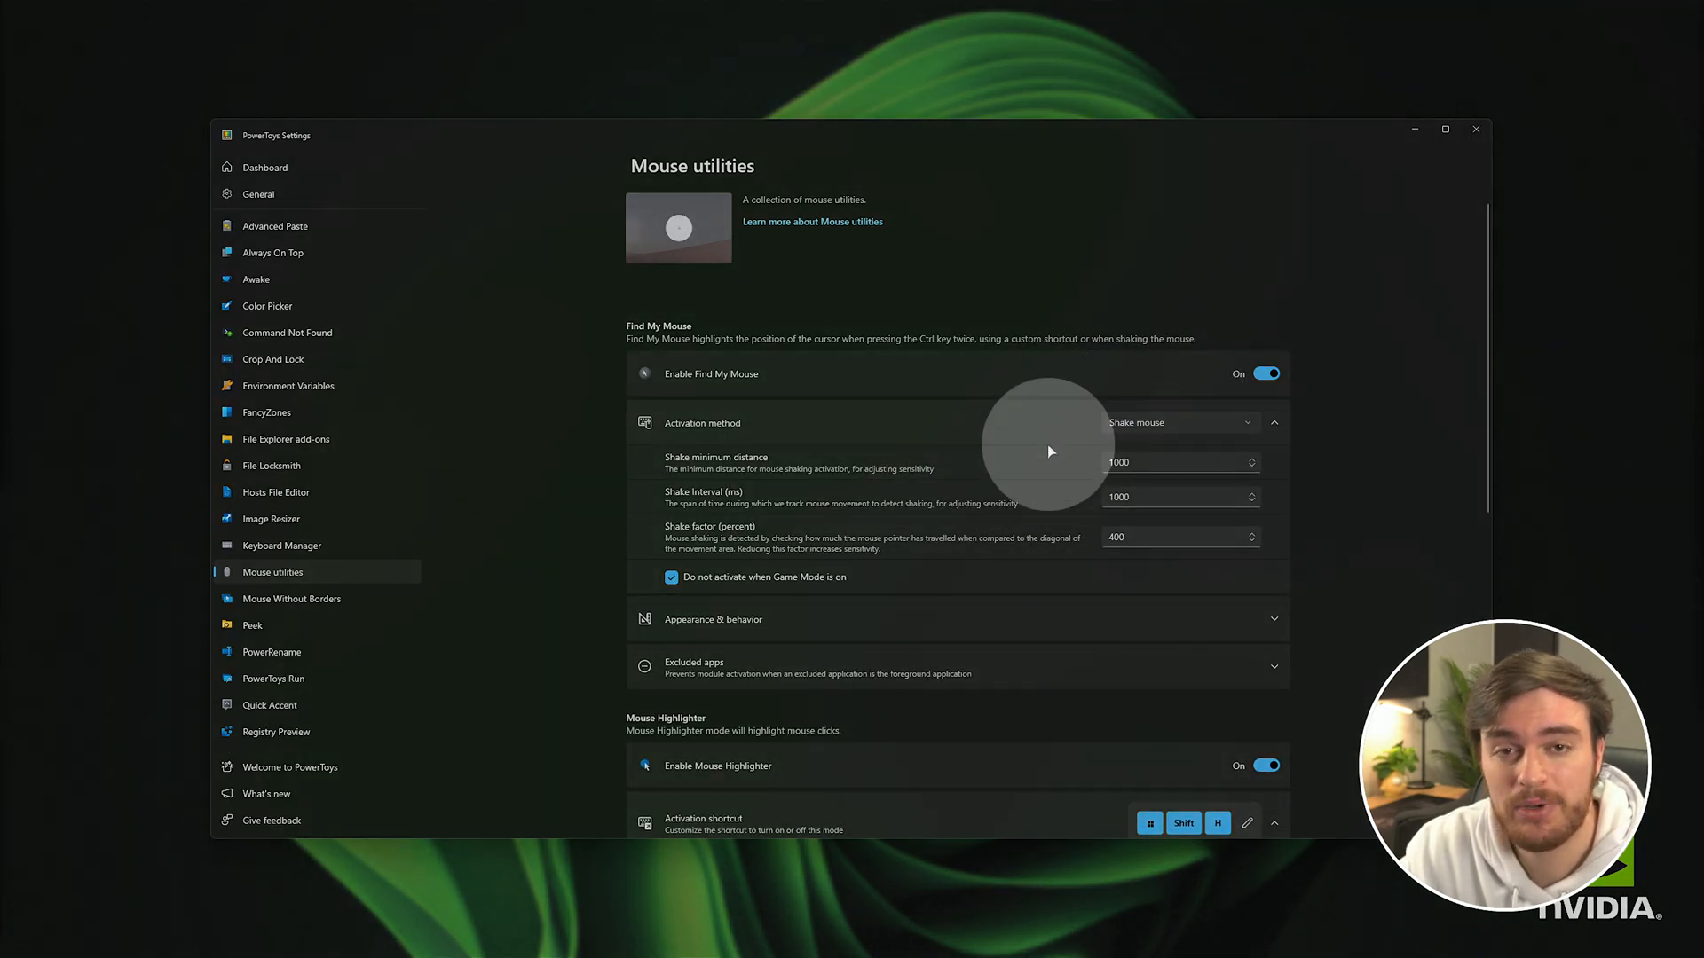
mouse_move(1070, 323)
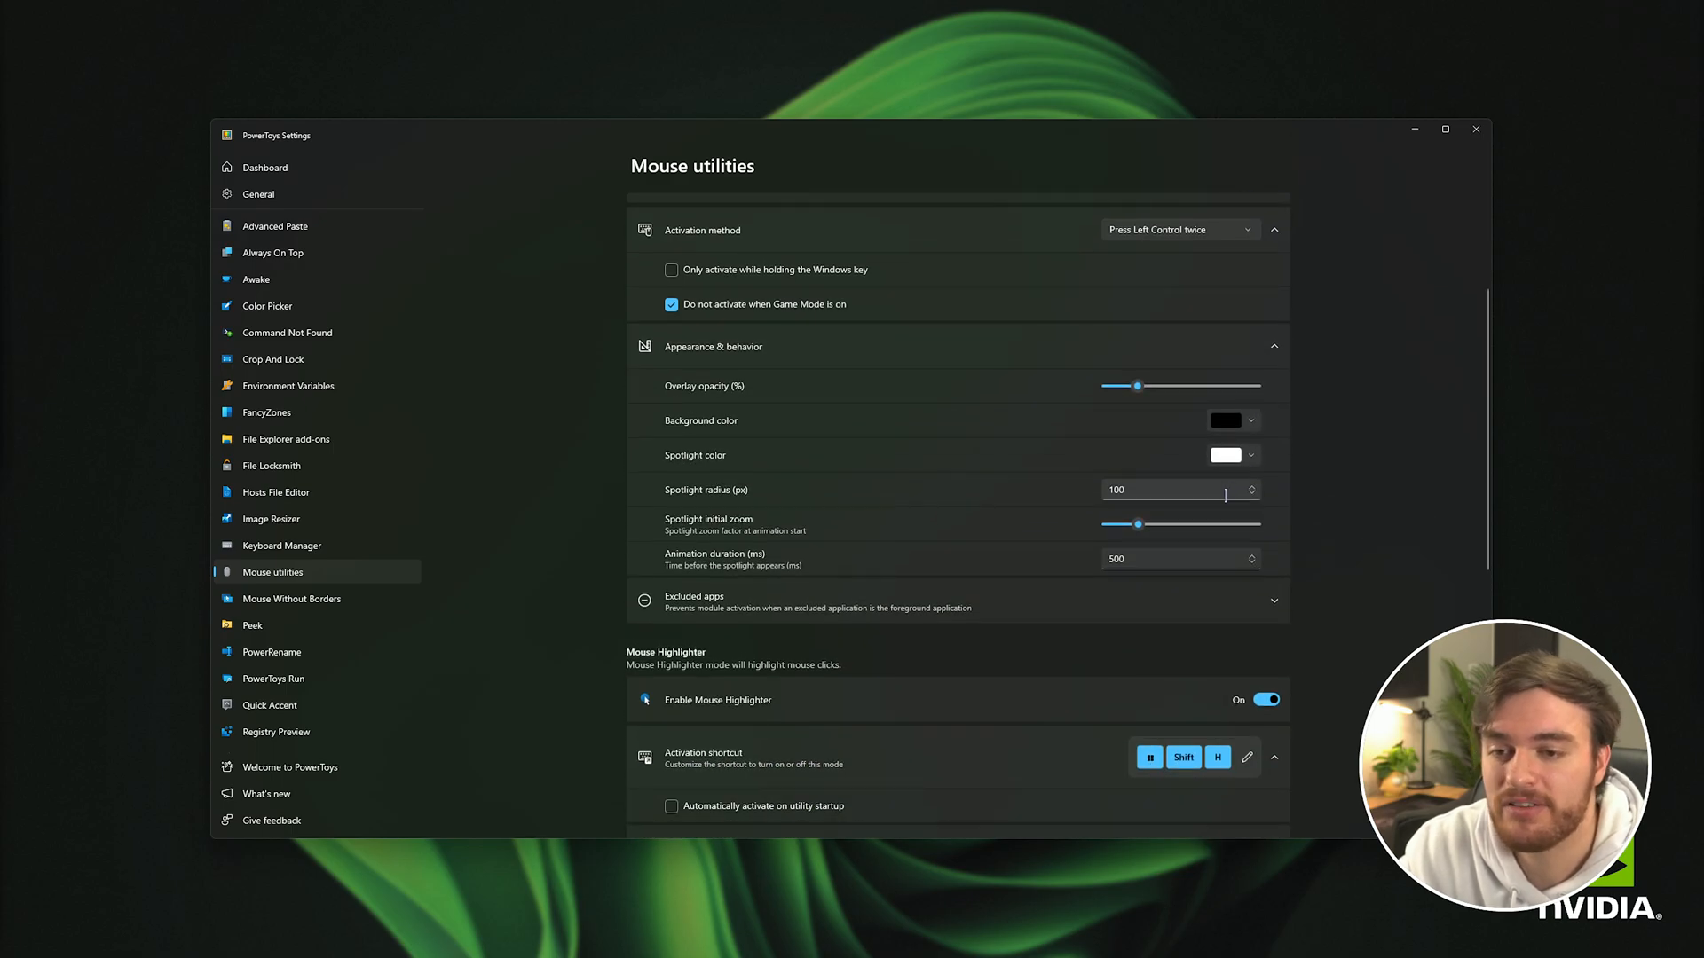
mouse_move(1220, 424)
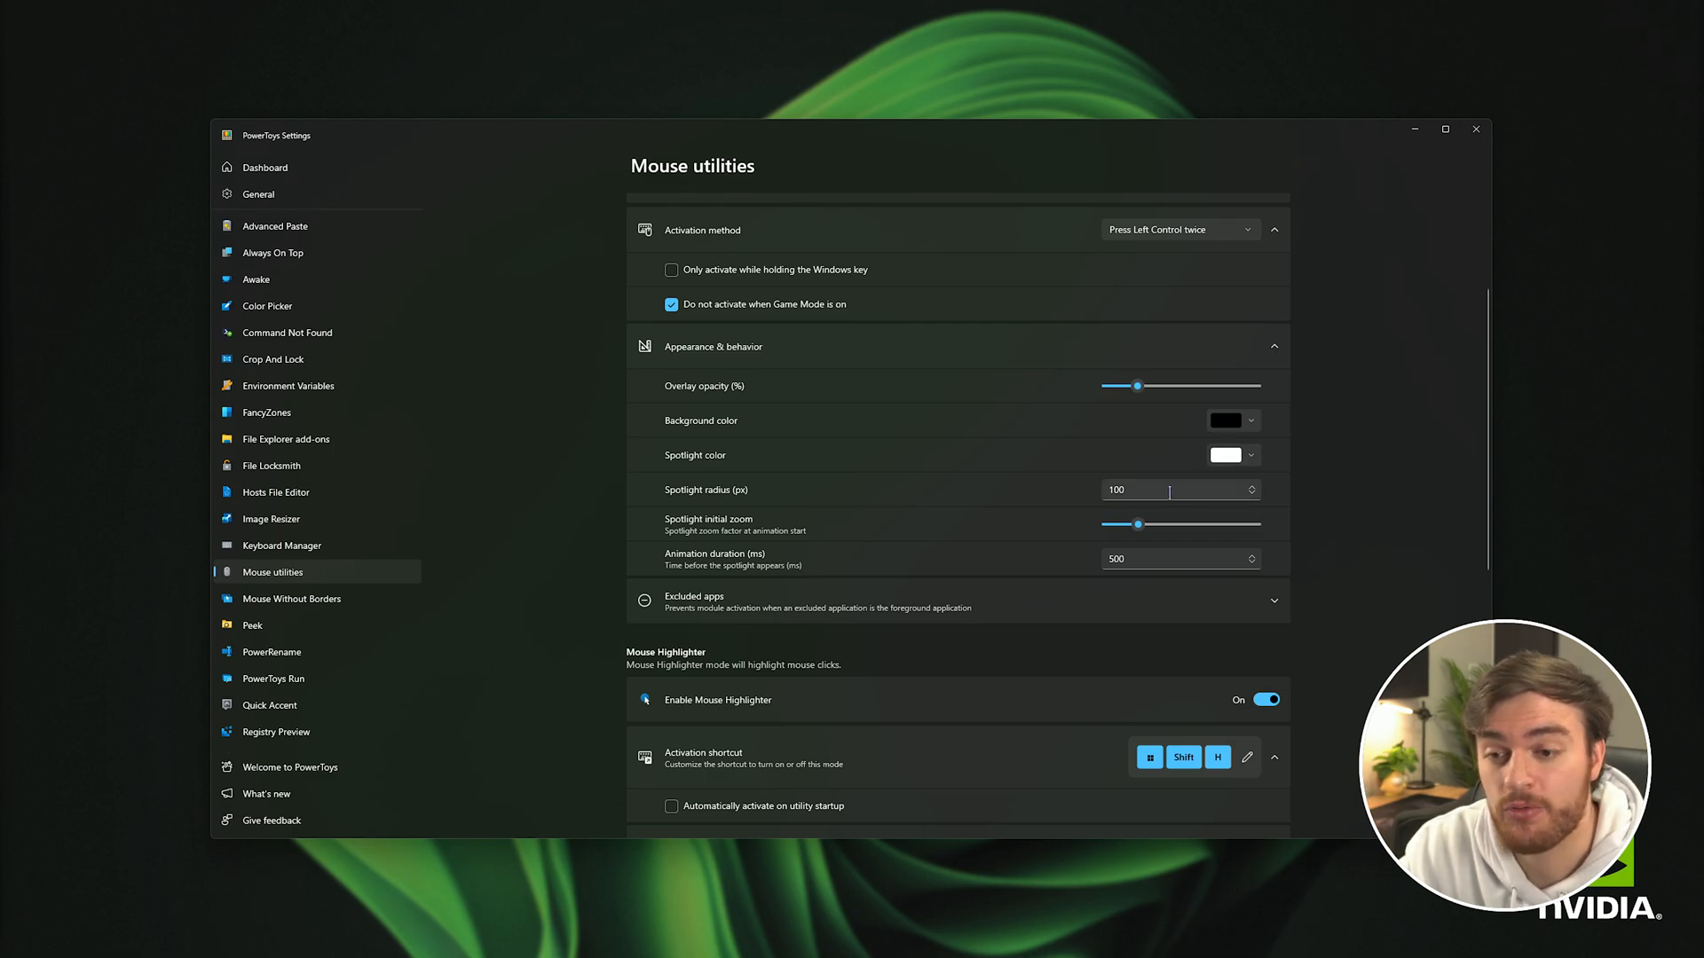
mouse_move(1120, 576)
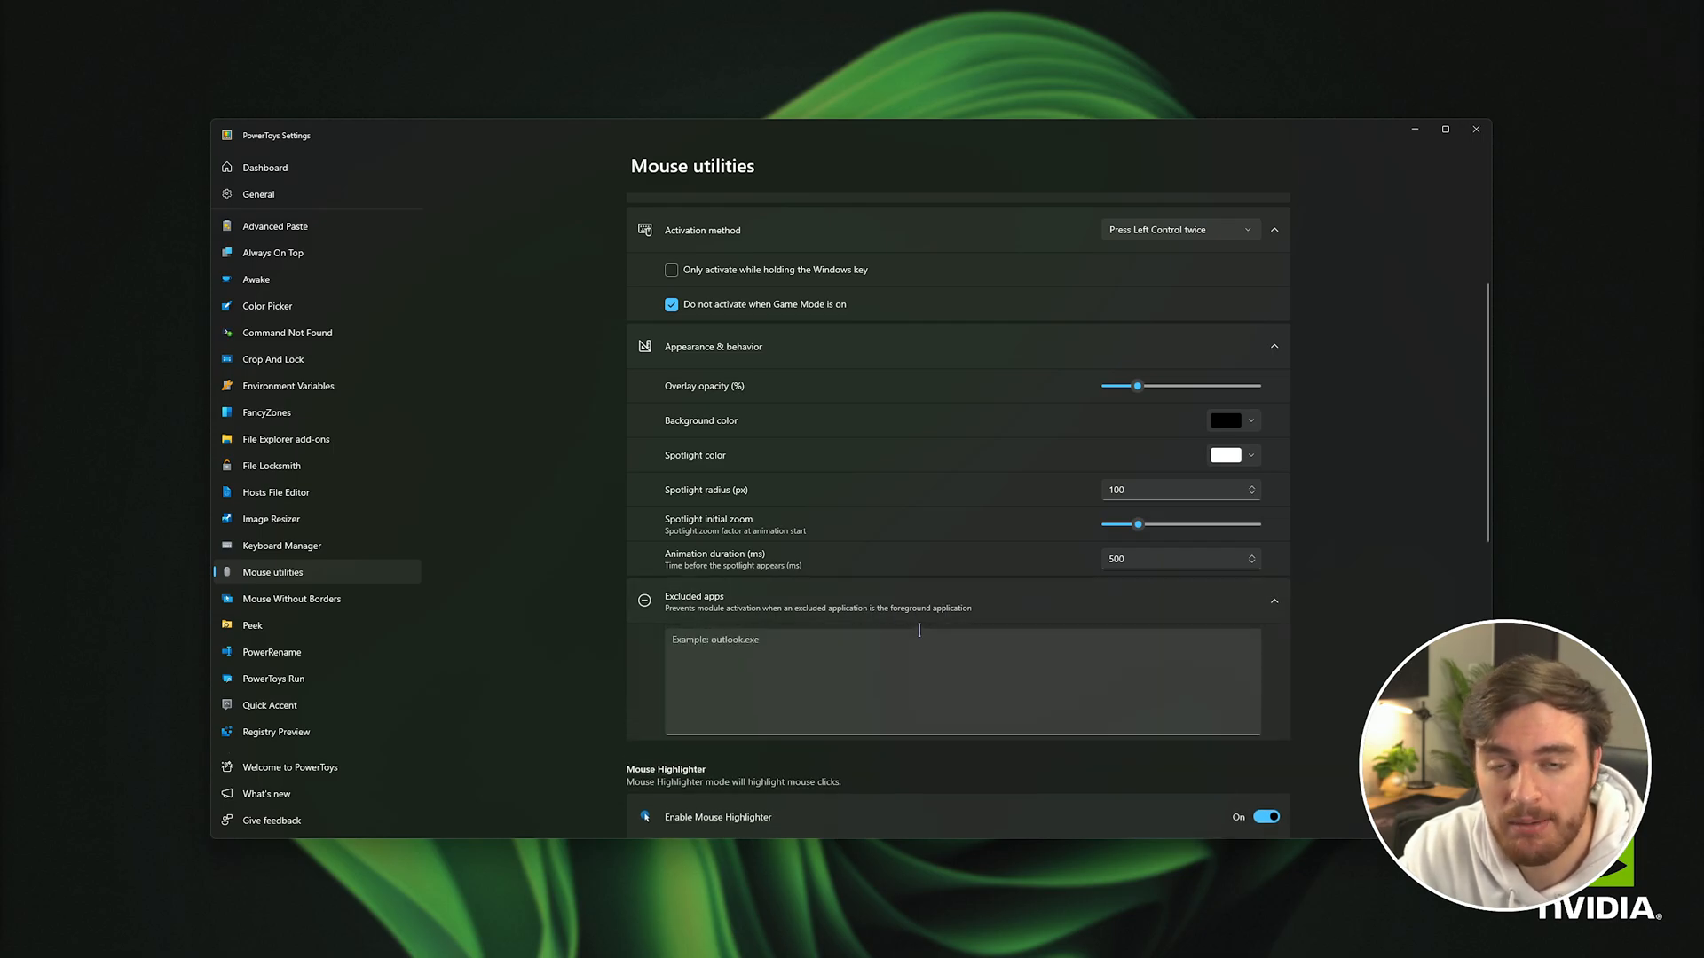
Enter 'ru' as an excluded app and browse Rust's local files from the Steam library
text(rust)
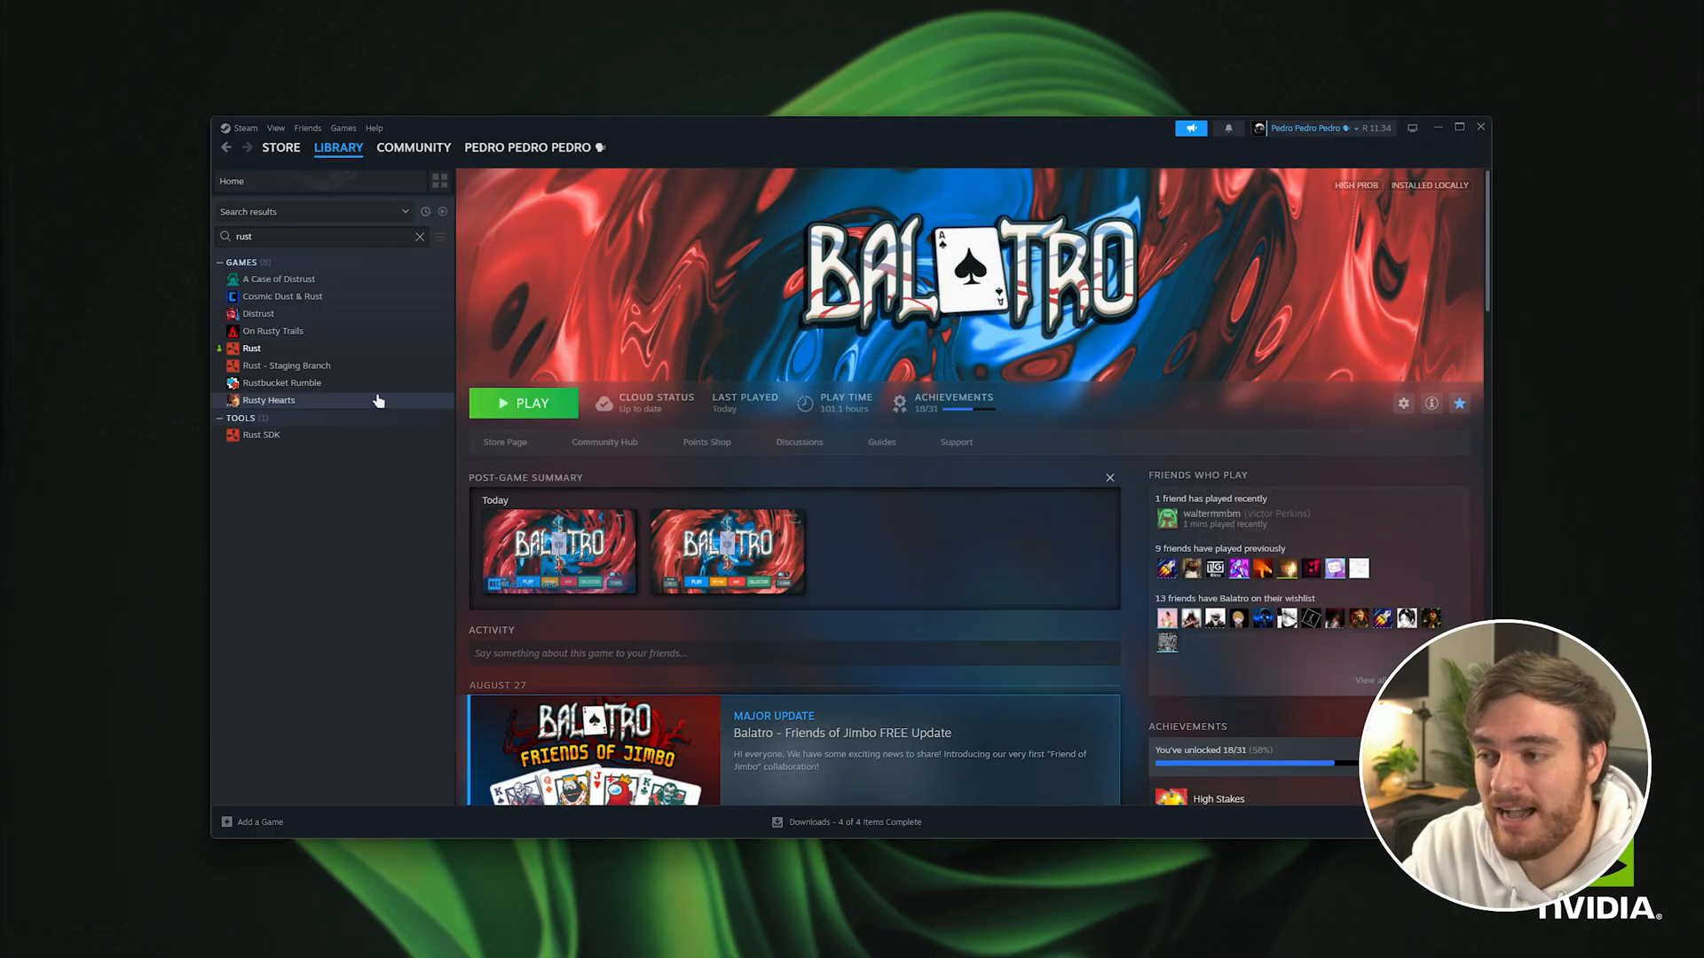
right_click(251, 348)
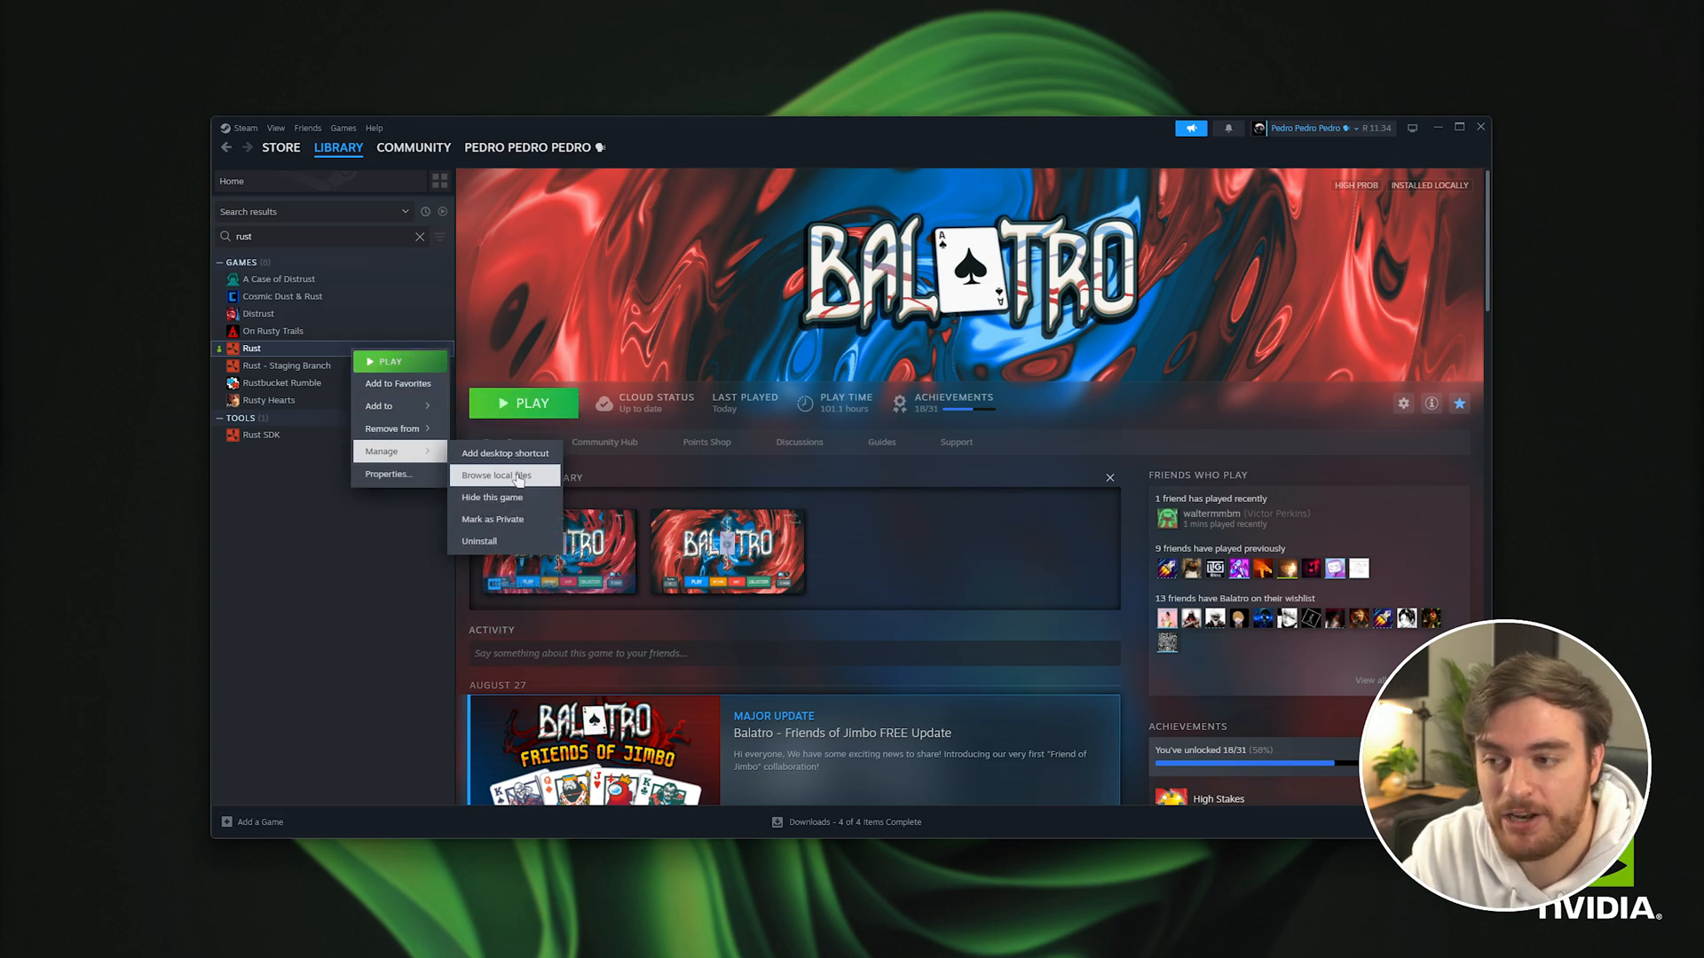
click(491, 475)
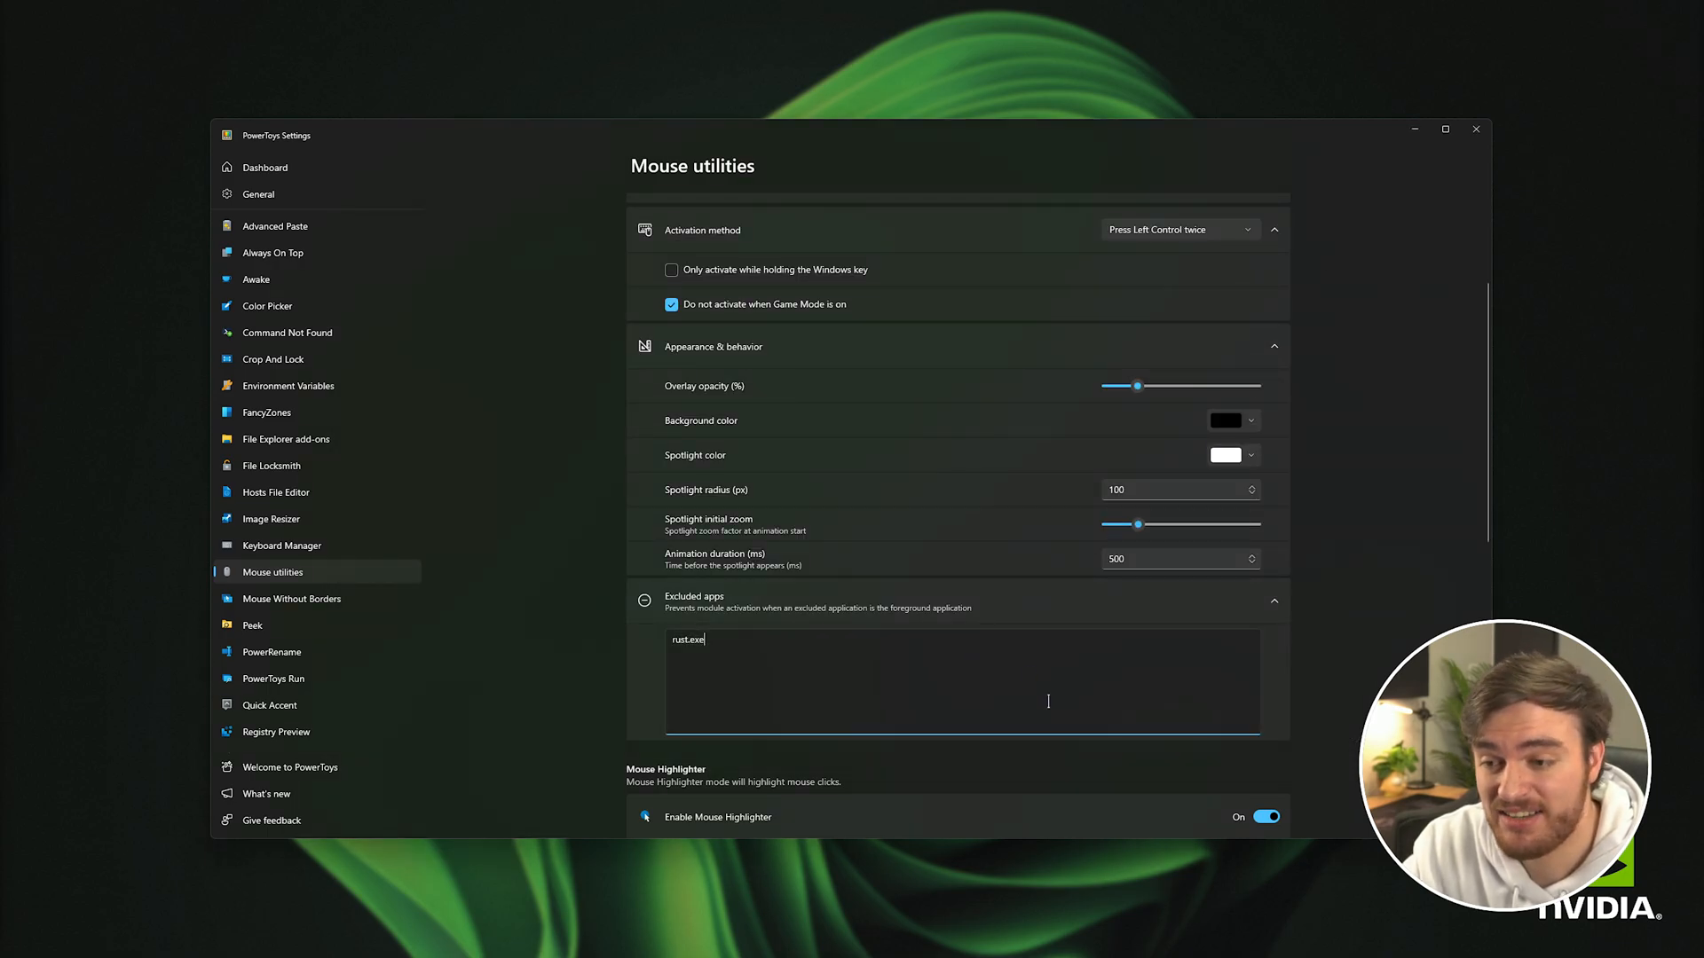
Add RustClient.exe below rust.exe in Find My Mouse's excluded apps
text(RustClient.exe)
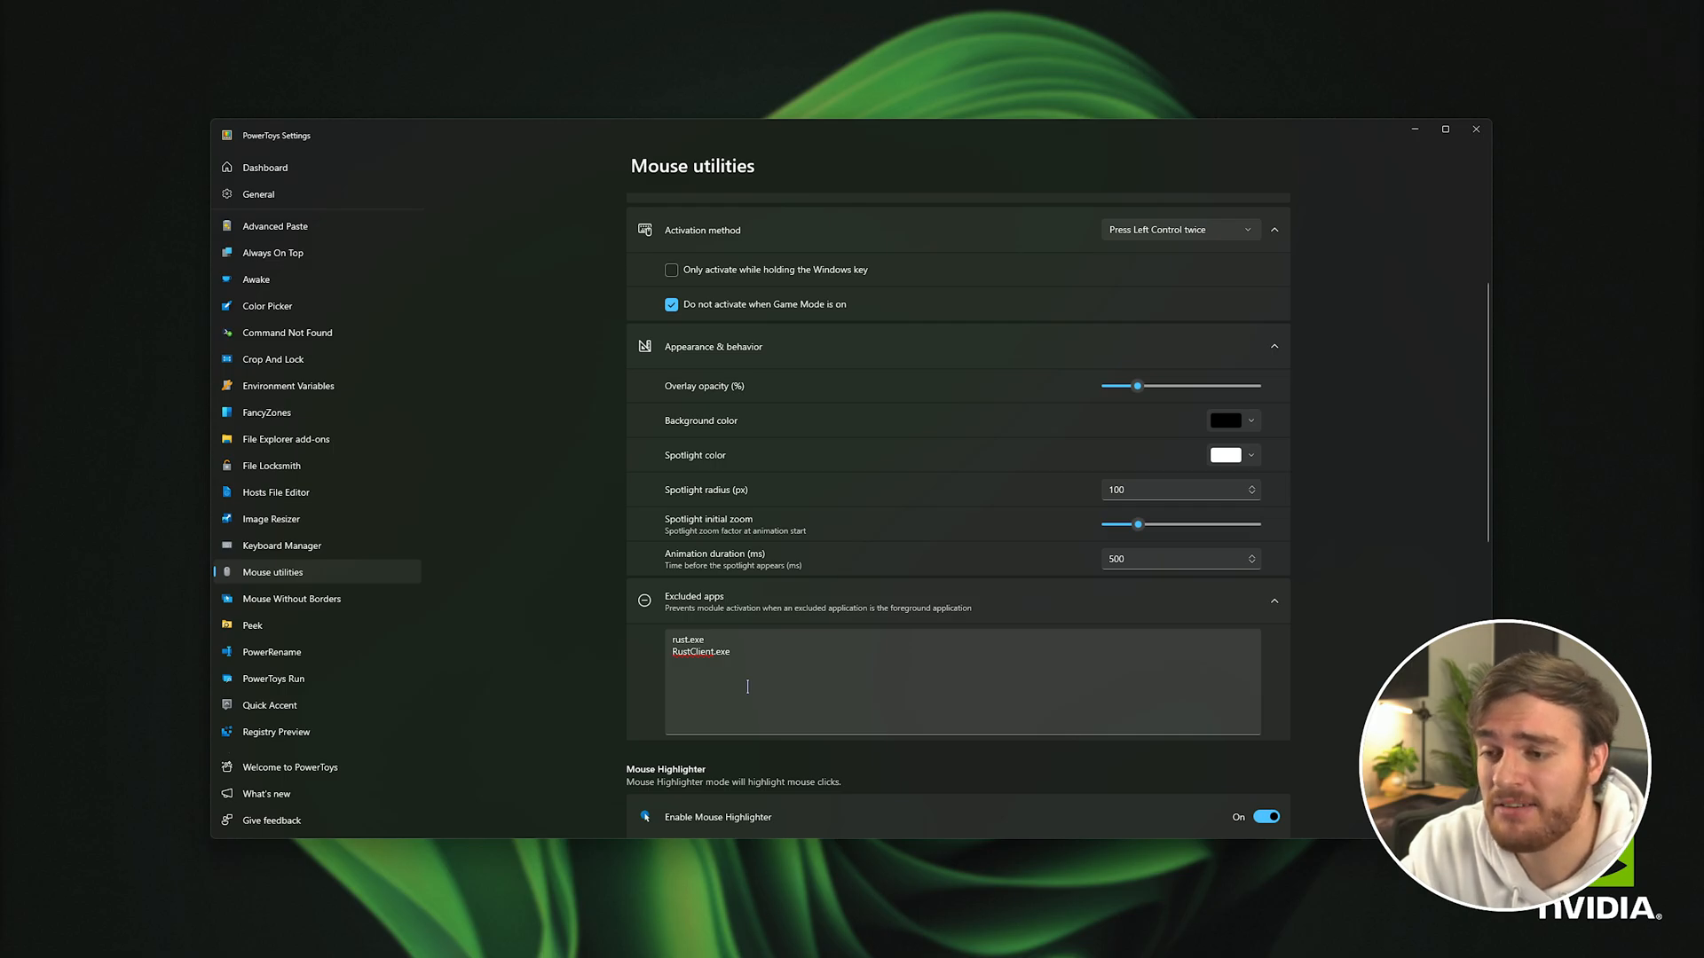
scroll(down, 3)
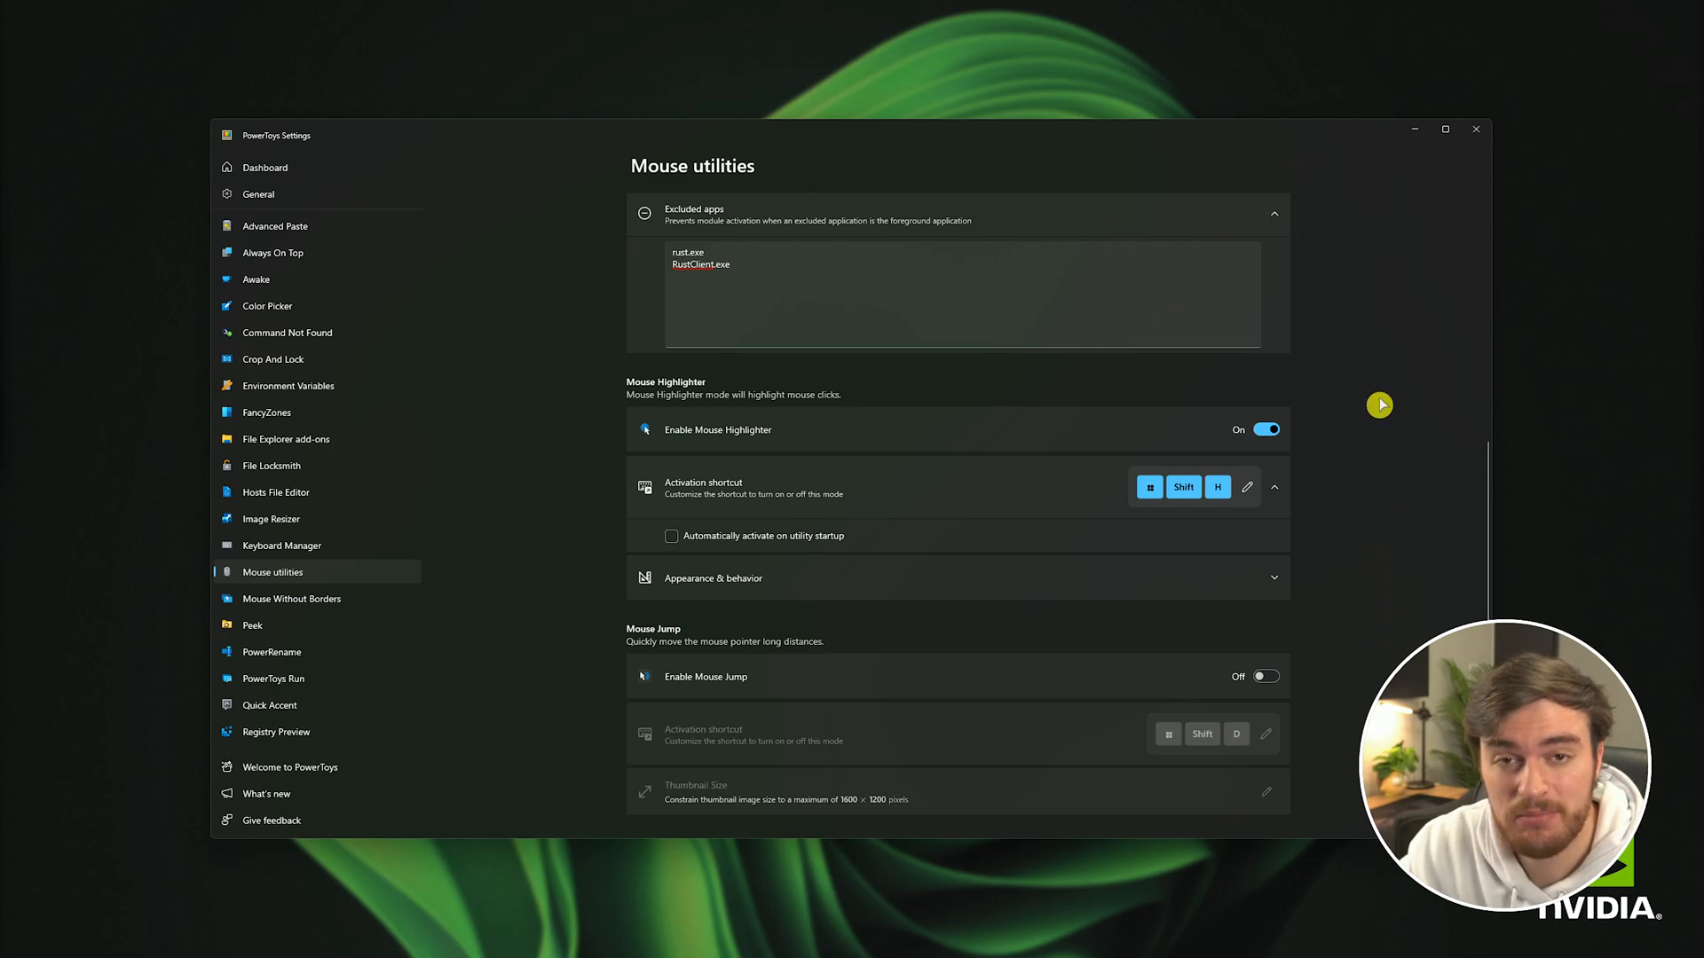
mouse_move(1301, 623)
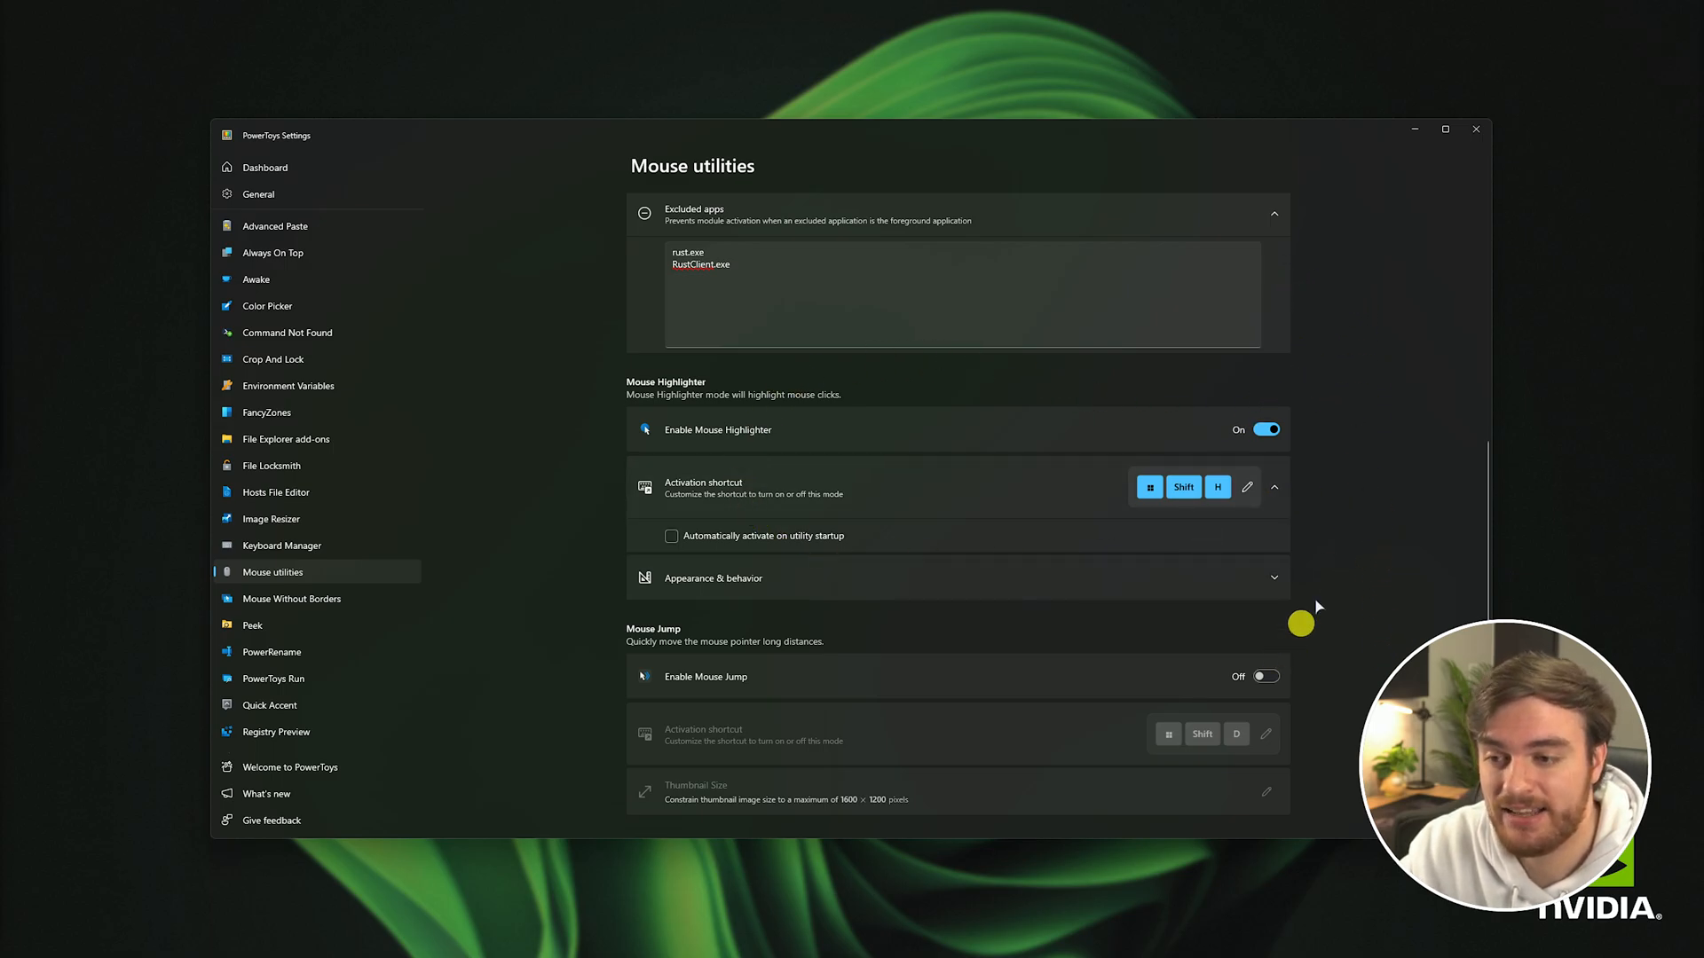
click(714, 577)
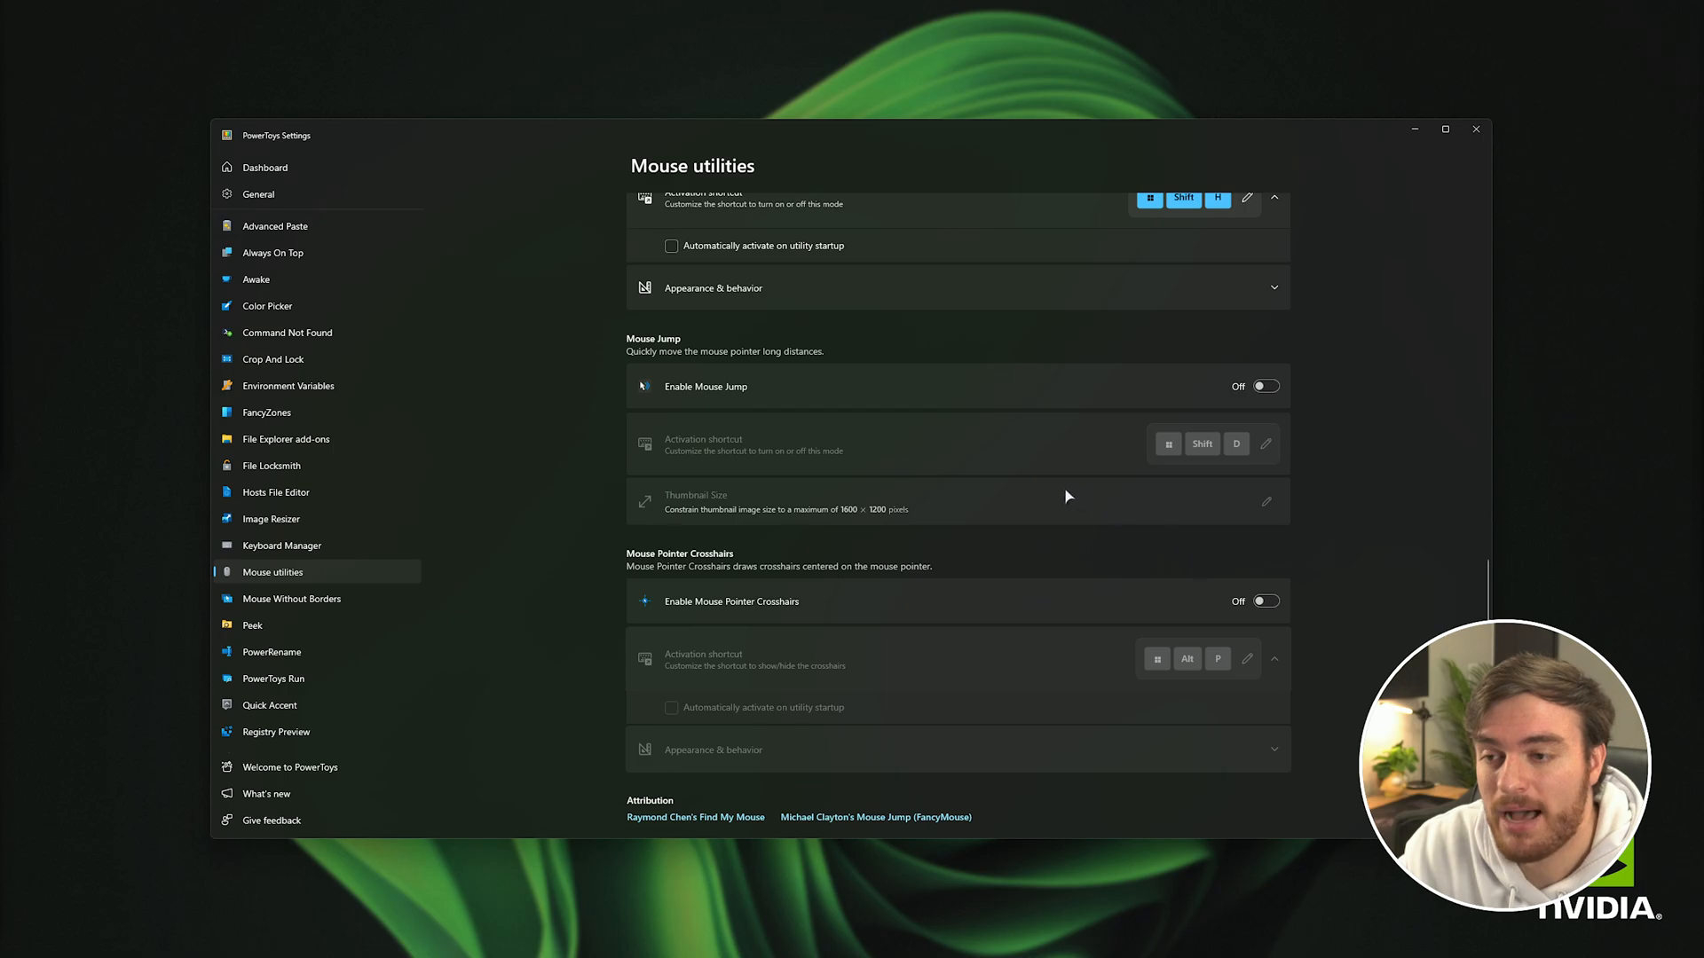
click(1264, 385)
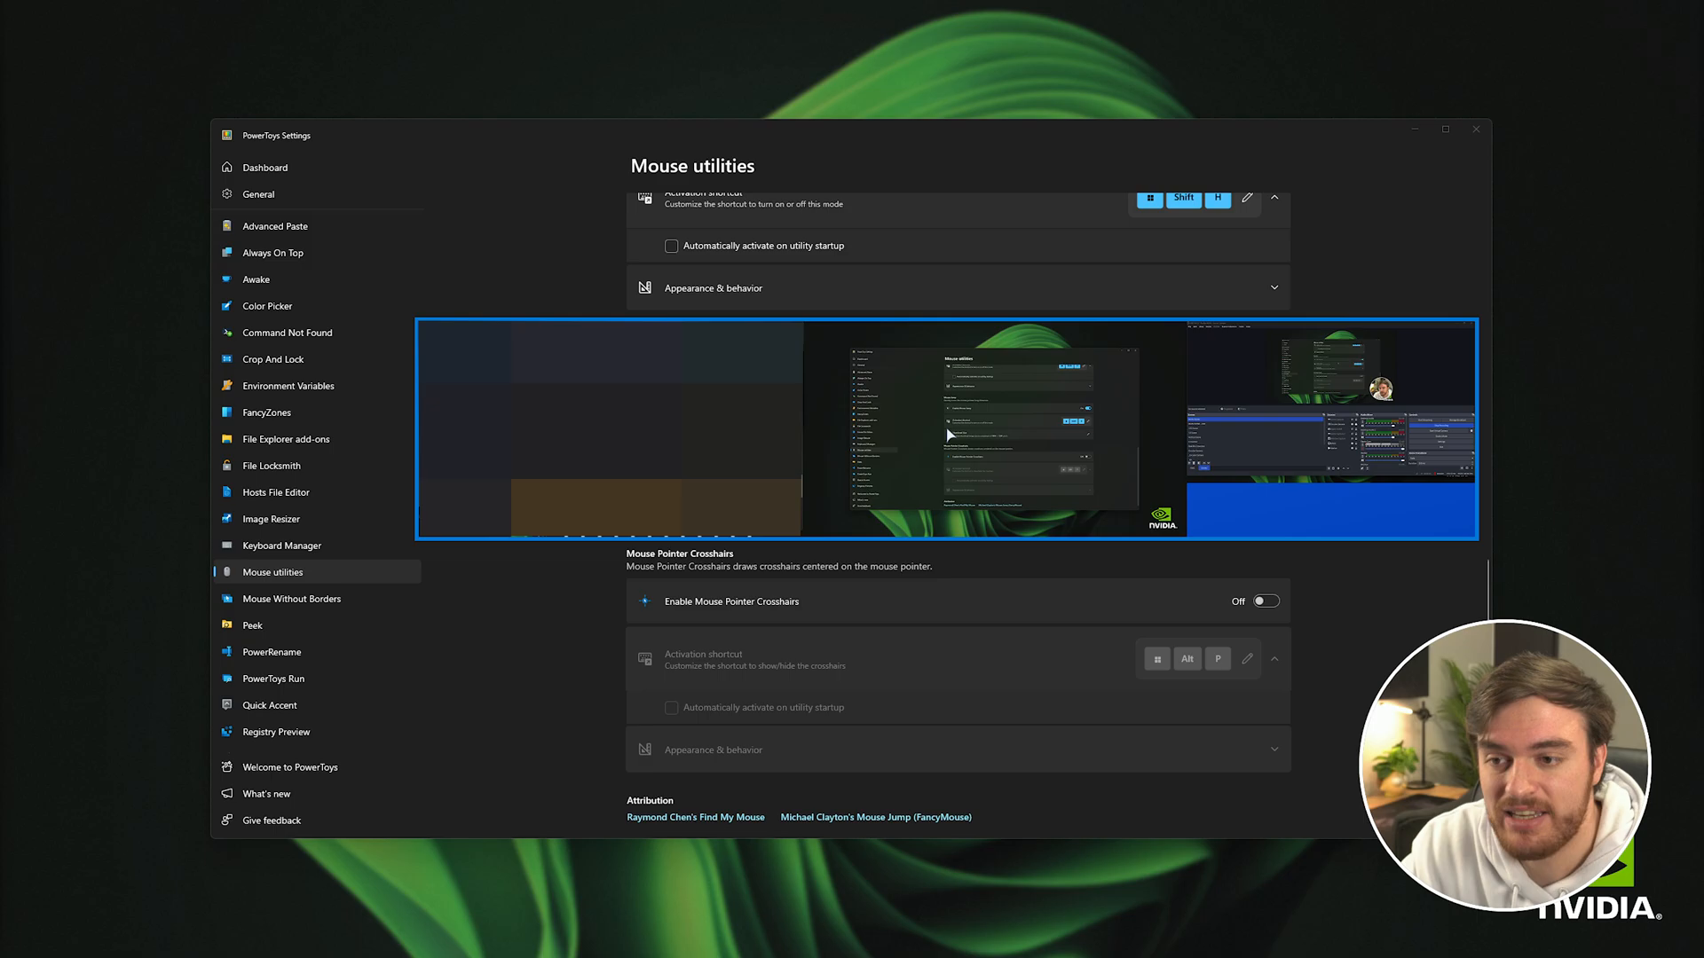
mouse_move(1142, 391)
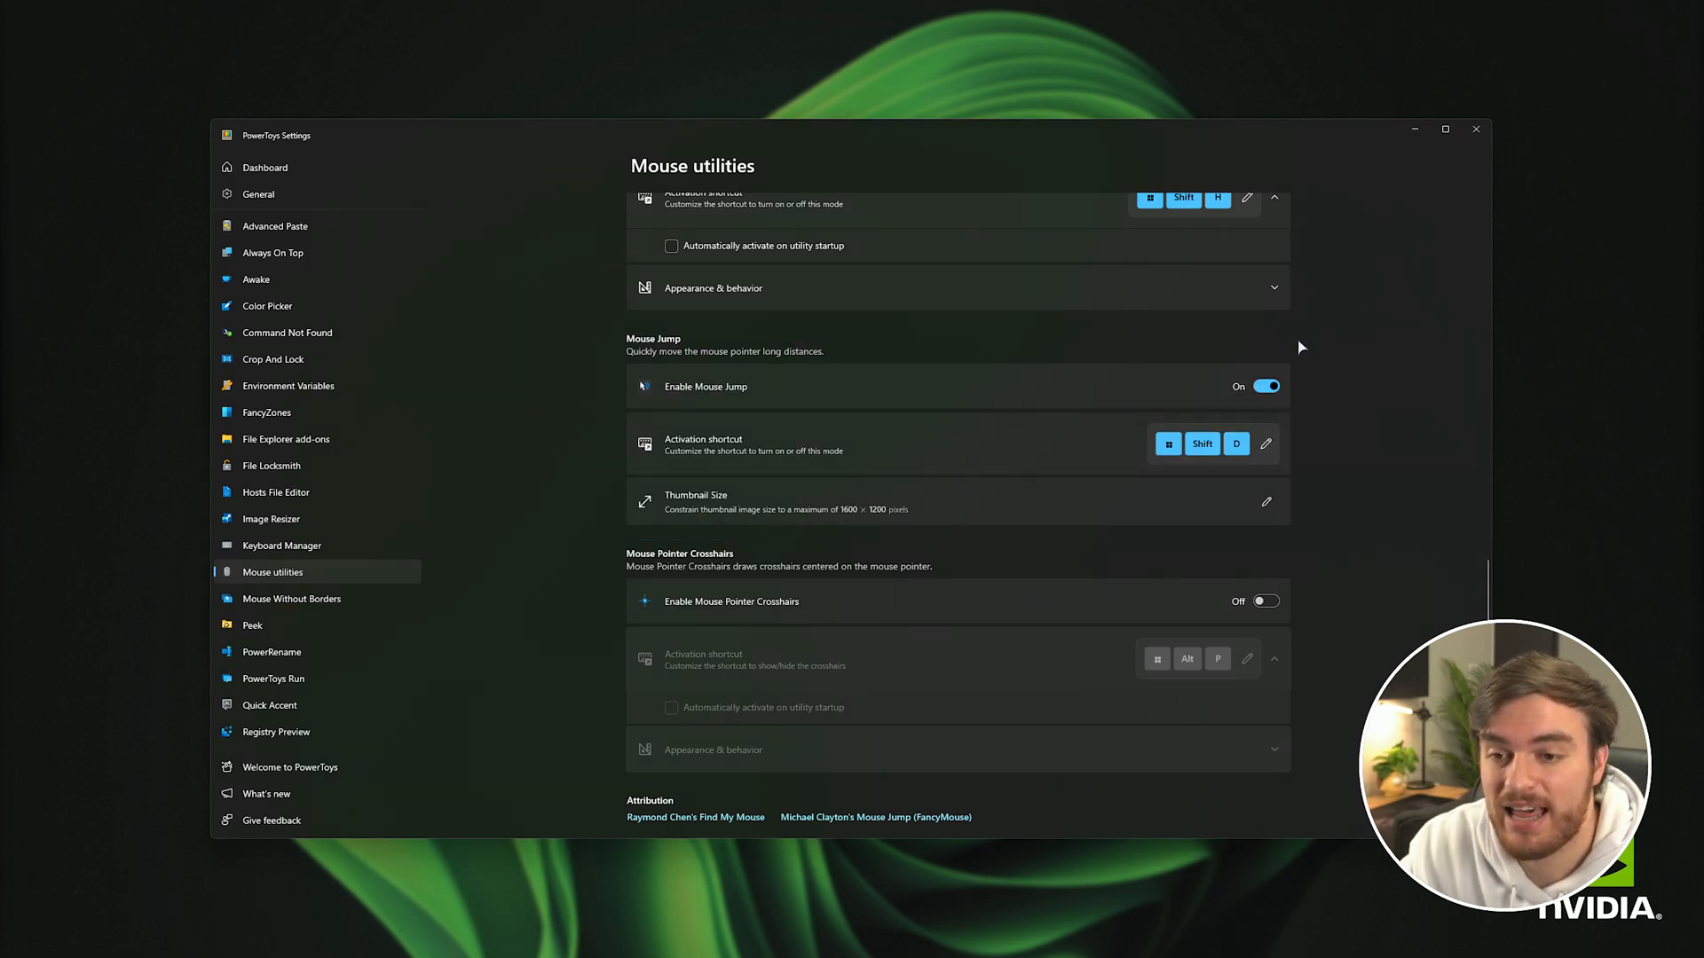
click(1264, 385)
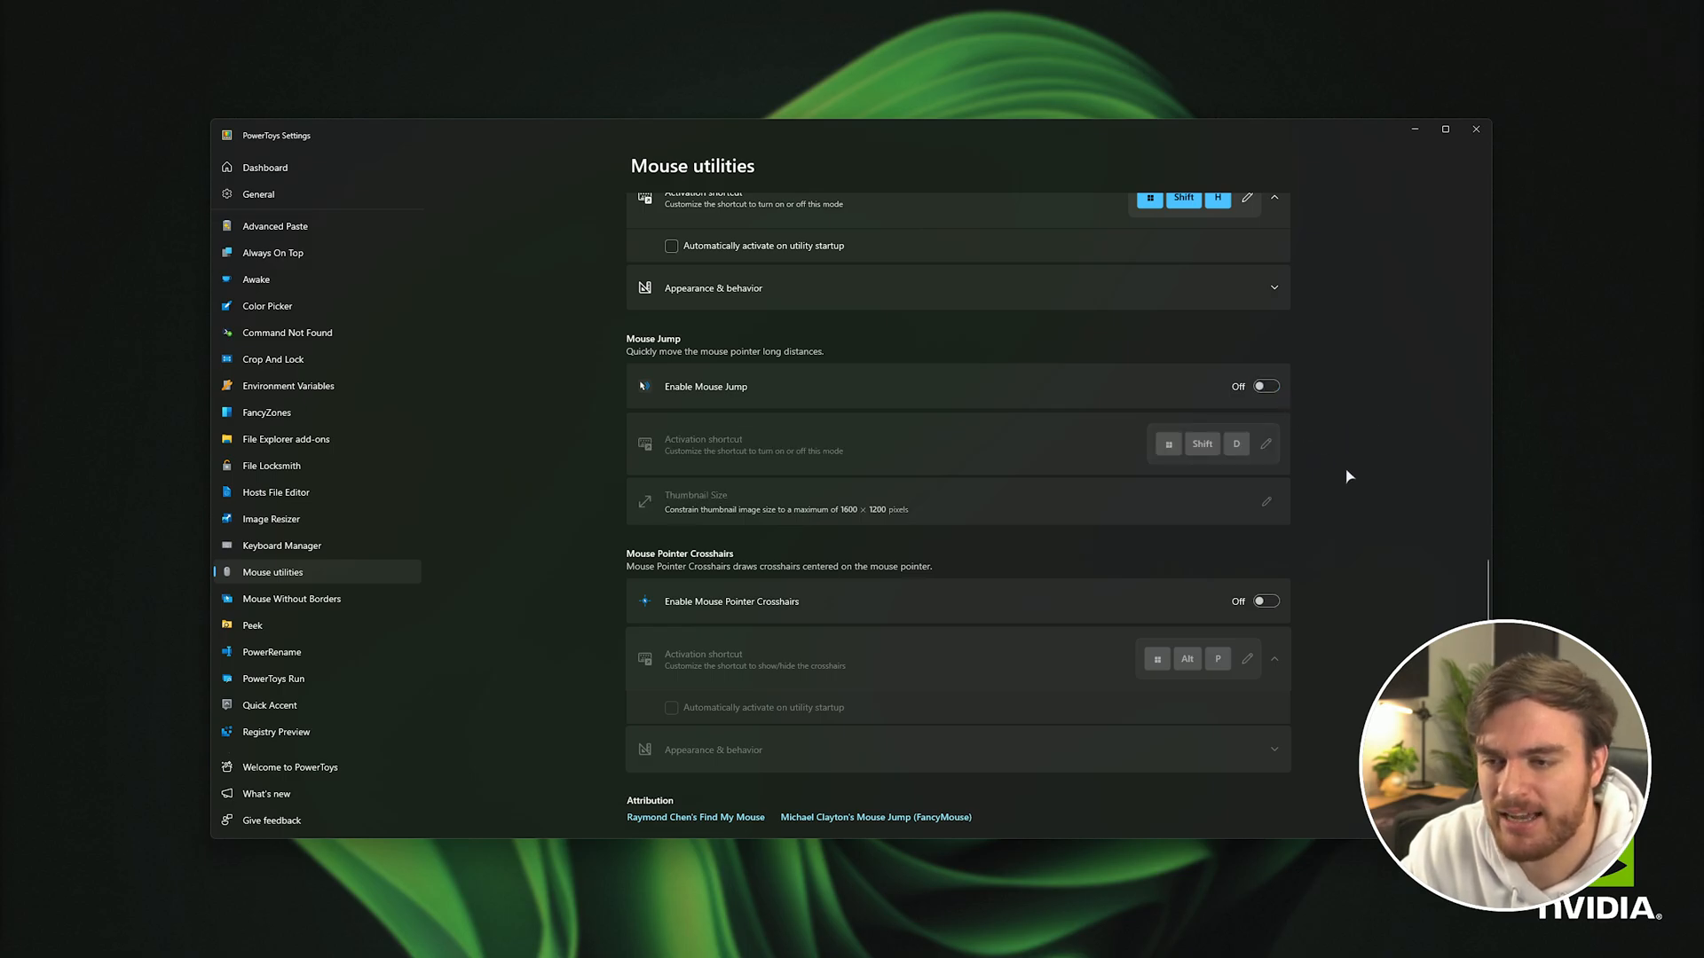
scroll(down, 3)
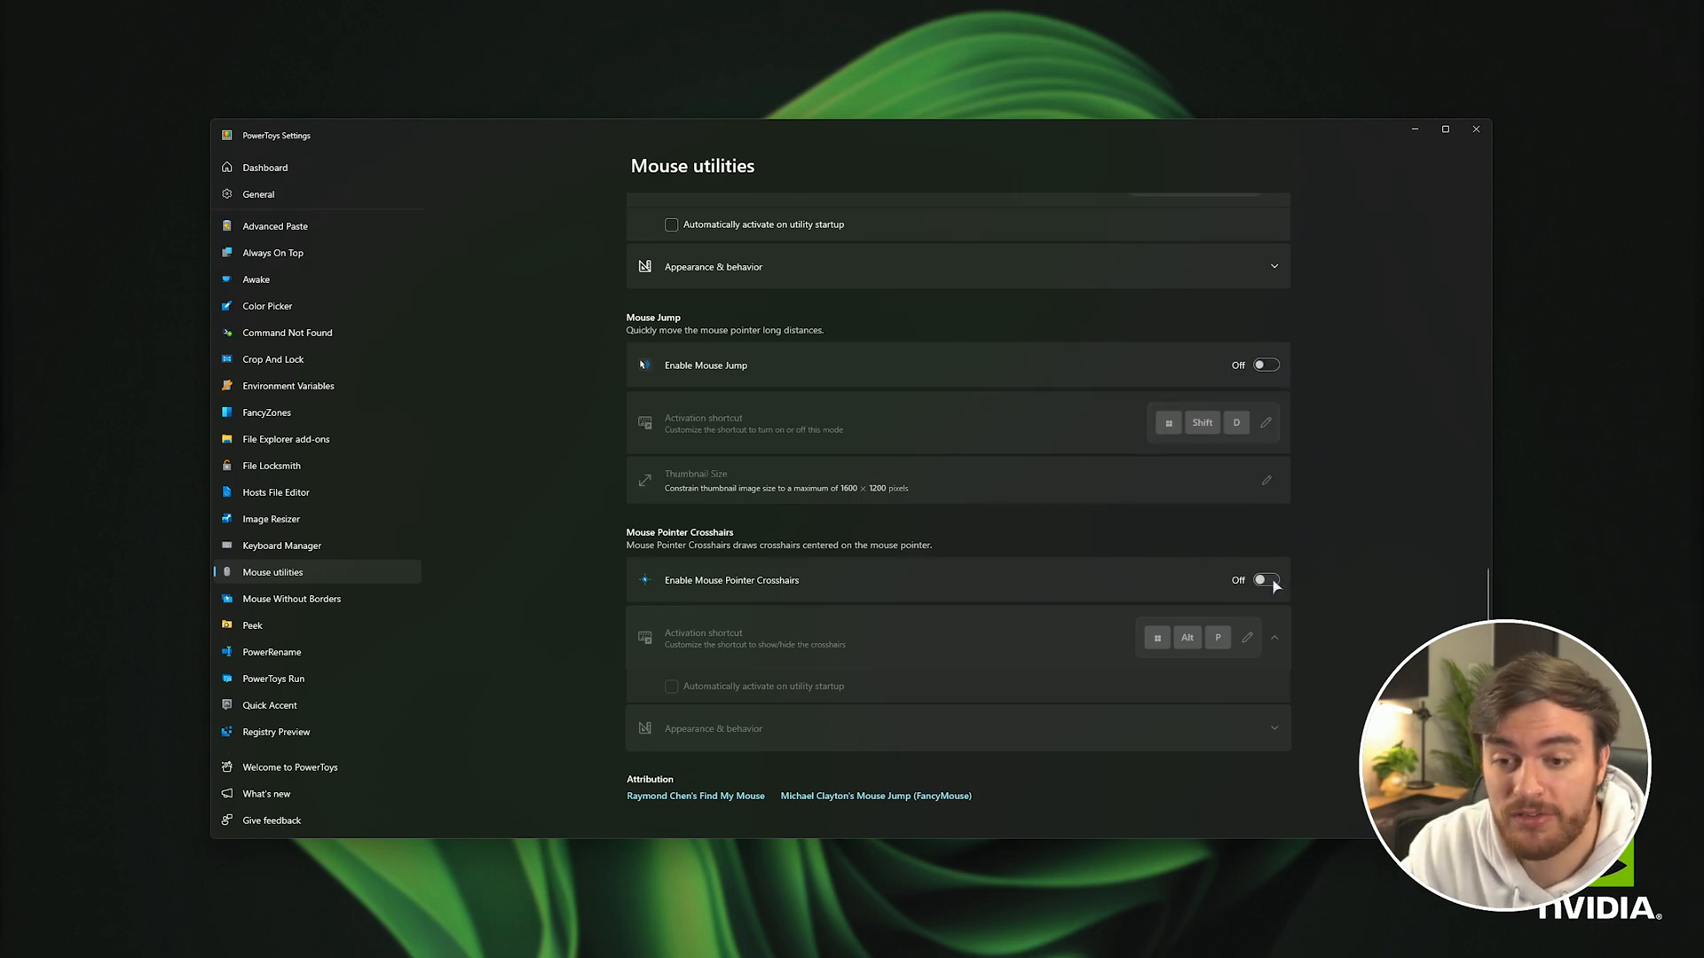
Switch on Mouse Pointer Crosshairs, leaving Mouse Jump off
click(1263, 579)
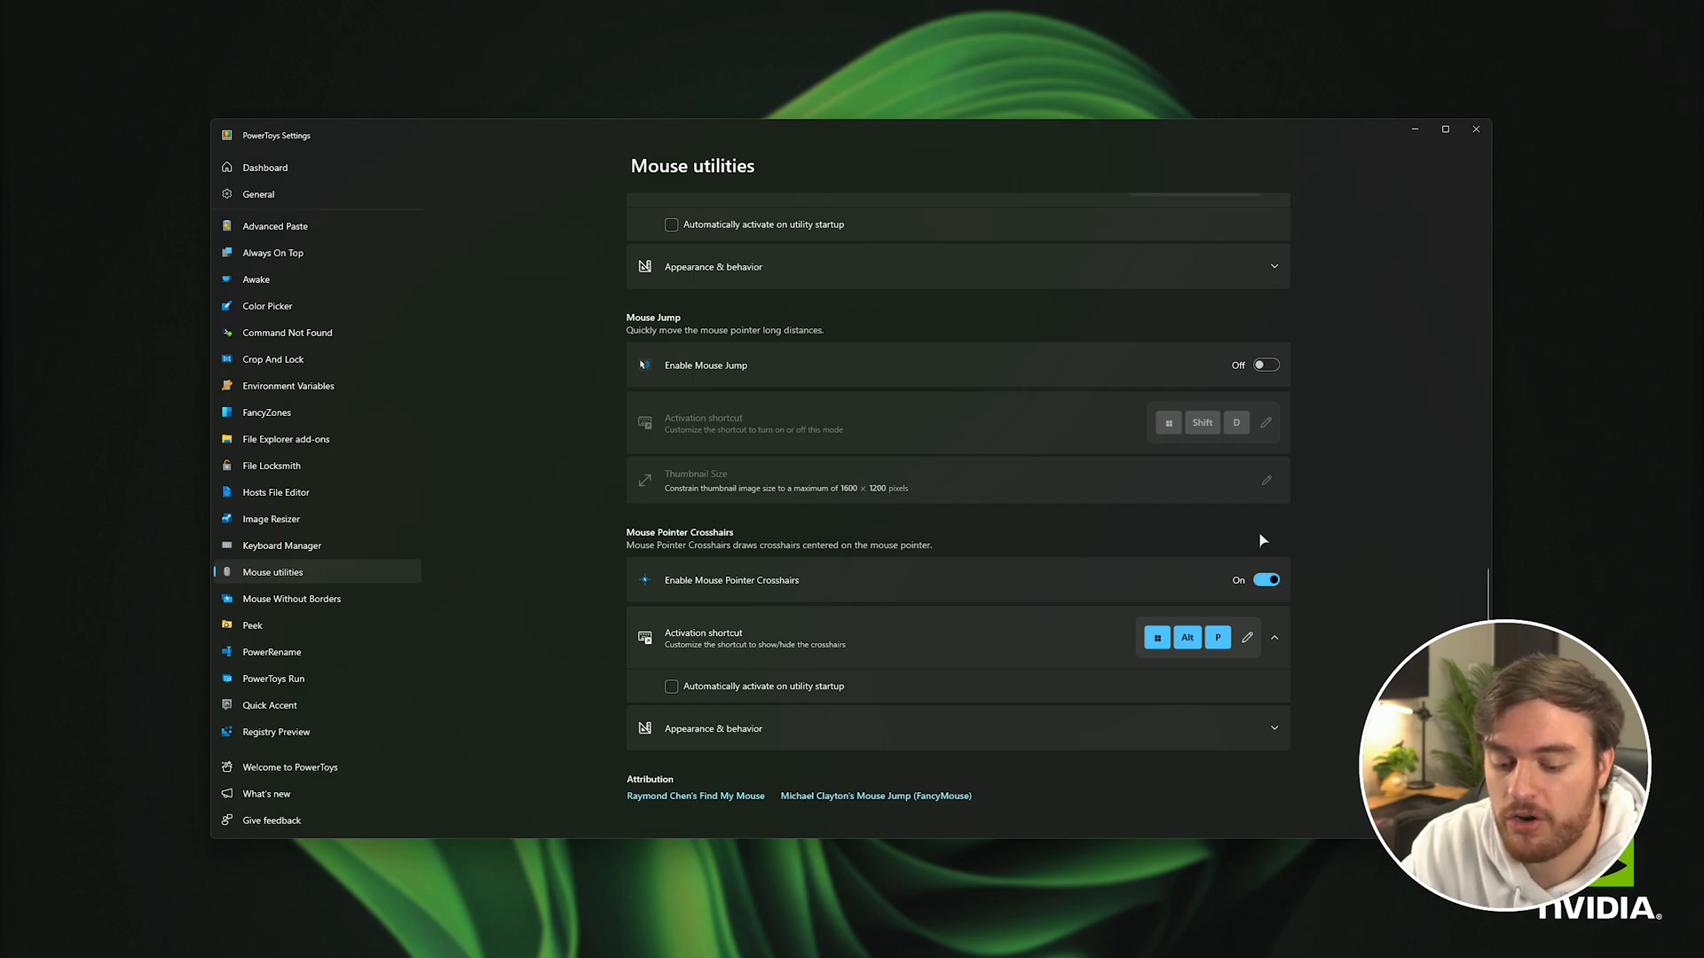
mouse_move(1088, 225)
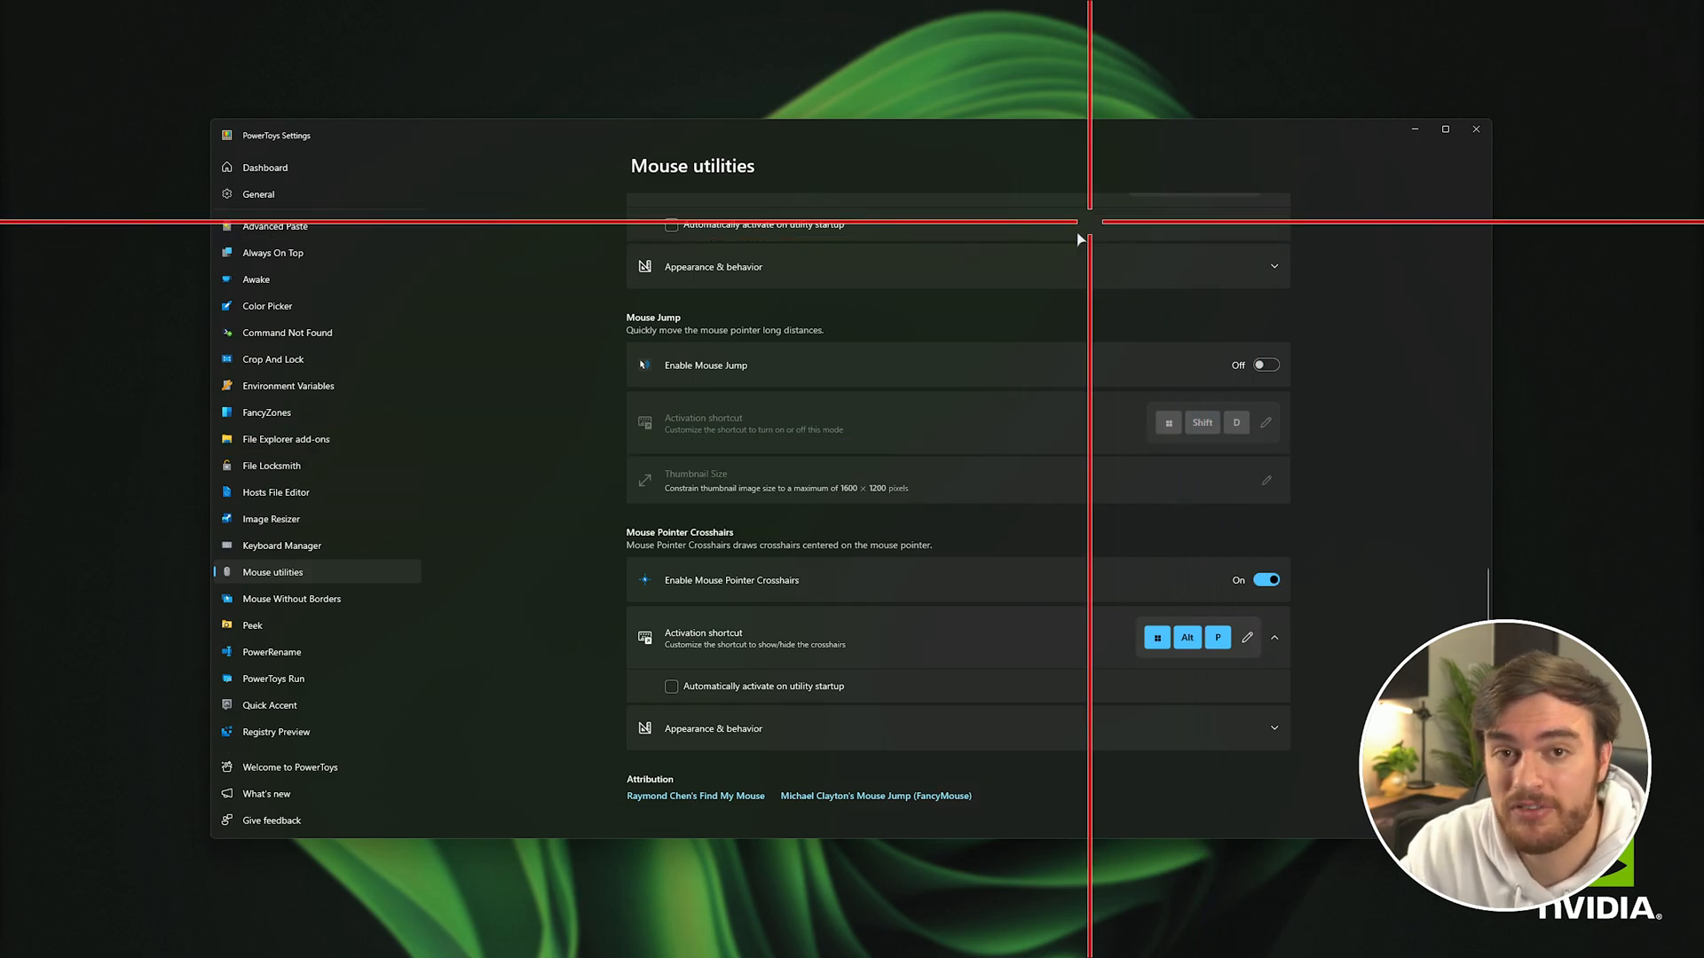
mouse_move(1257, 234)
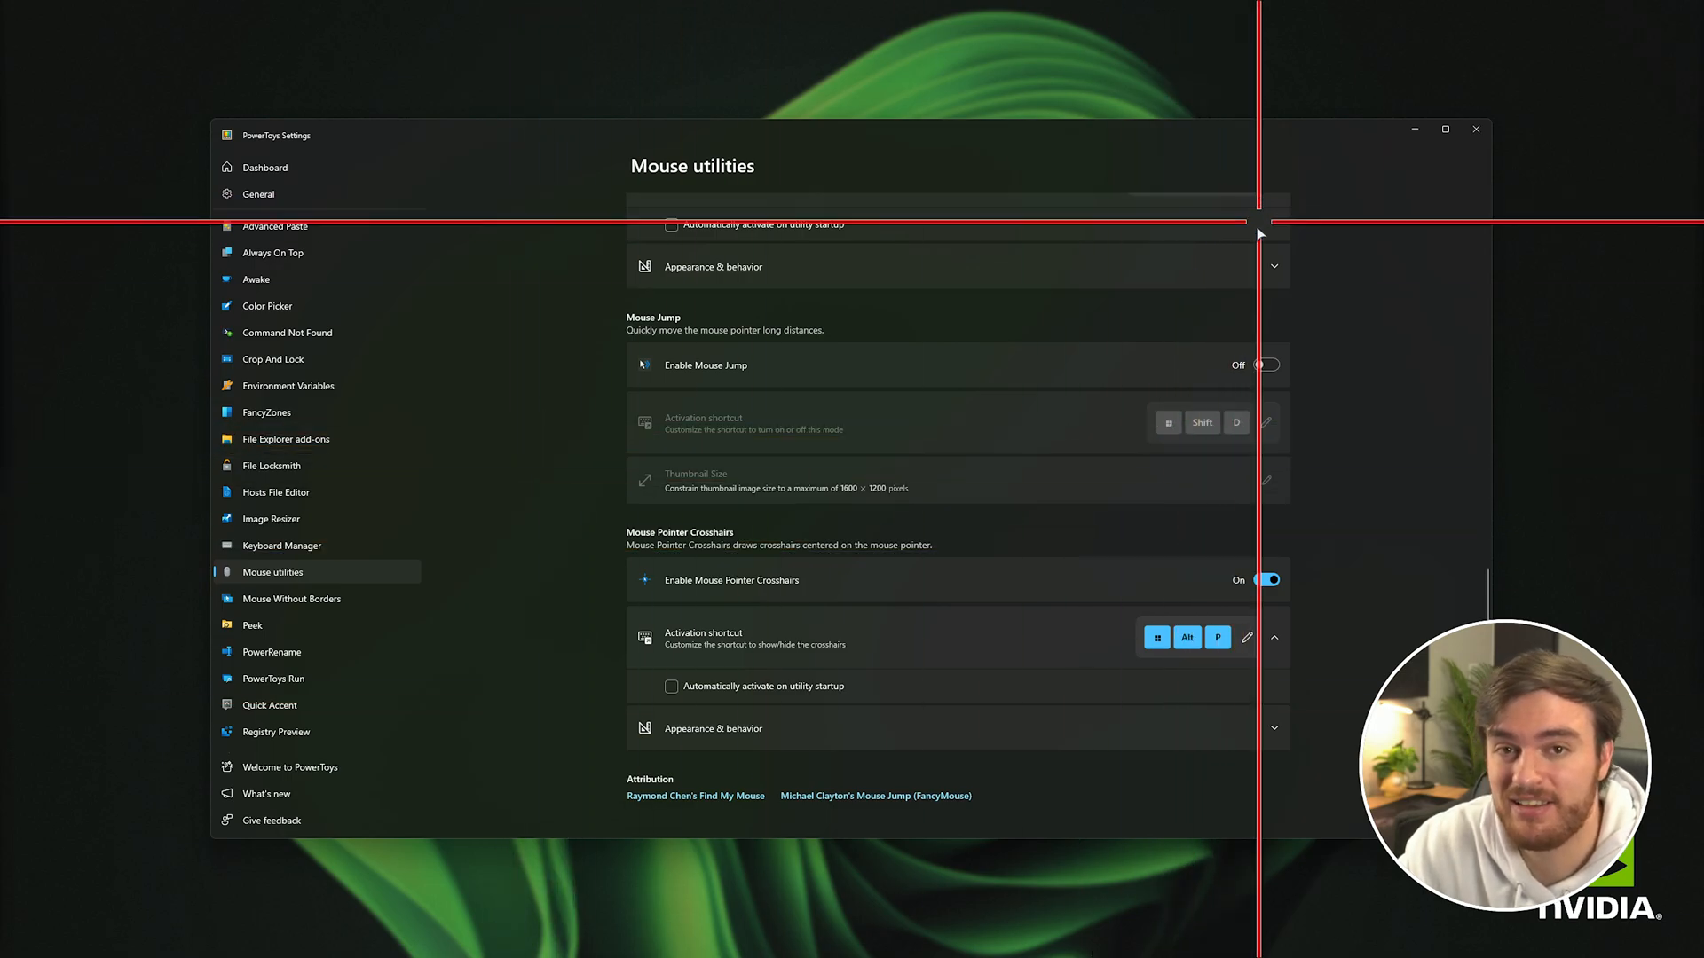